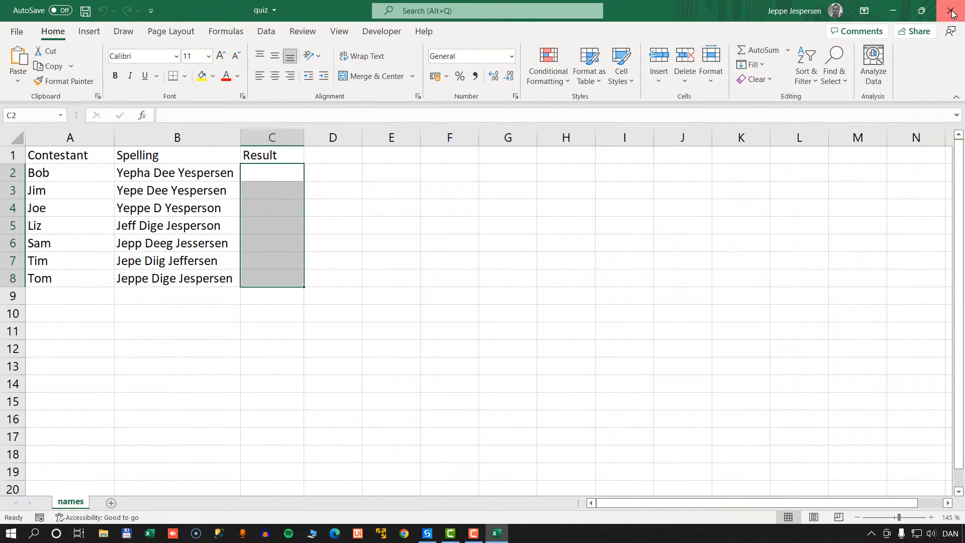
# Close the quiz workbook in Excel, returning to the desktop
pyautogui.click(952, 11)
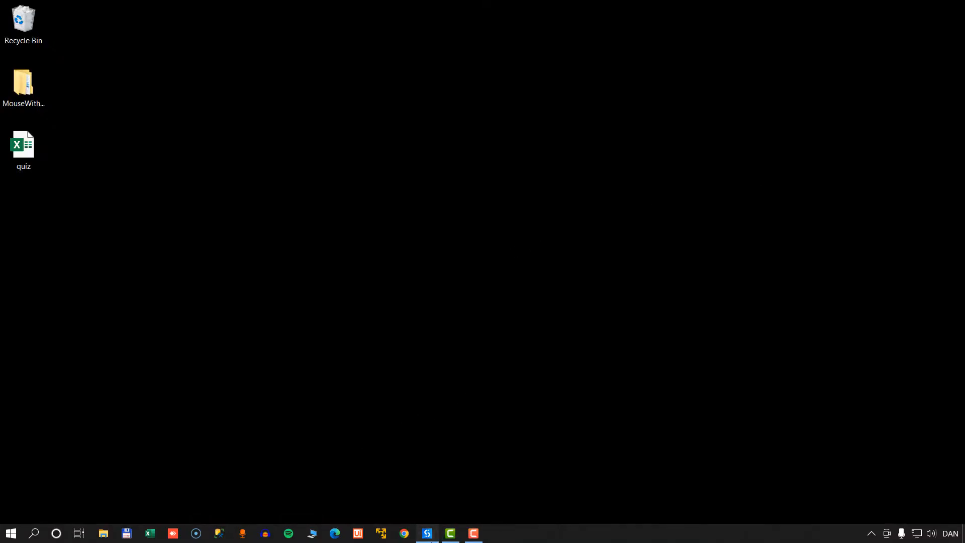
# Bring UiPath Studio forward and inspect Read Range, For Each Row and the Else If marking Correct/Incorrect
pyautogui.click(356, 533)
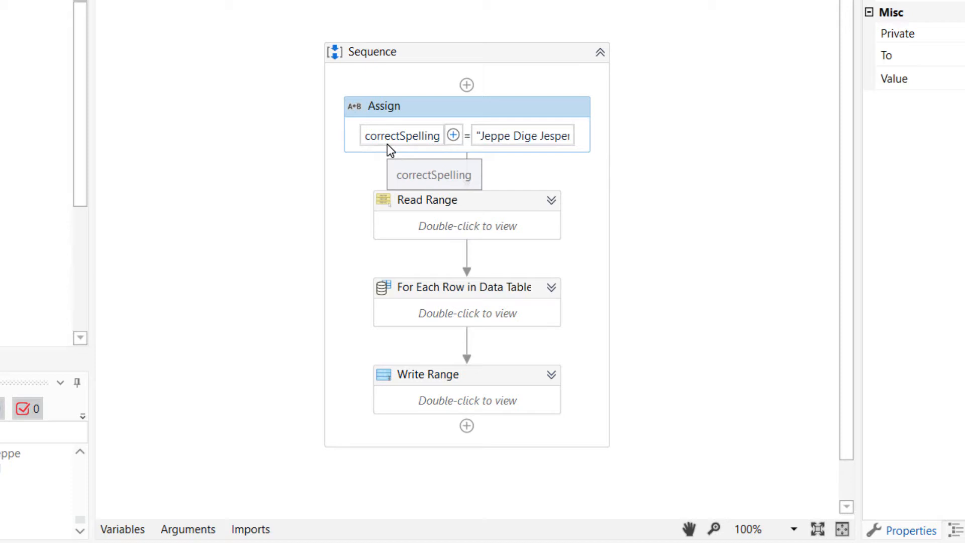
pyautogui.click(427, 199)
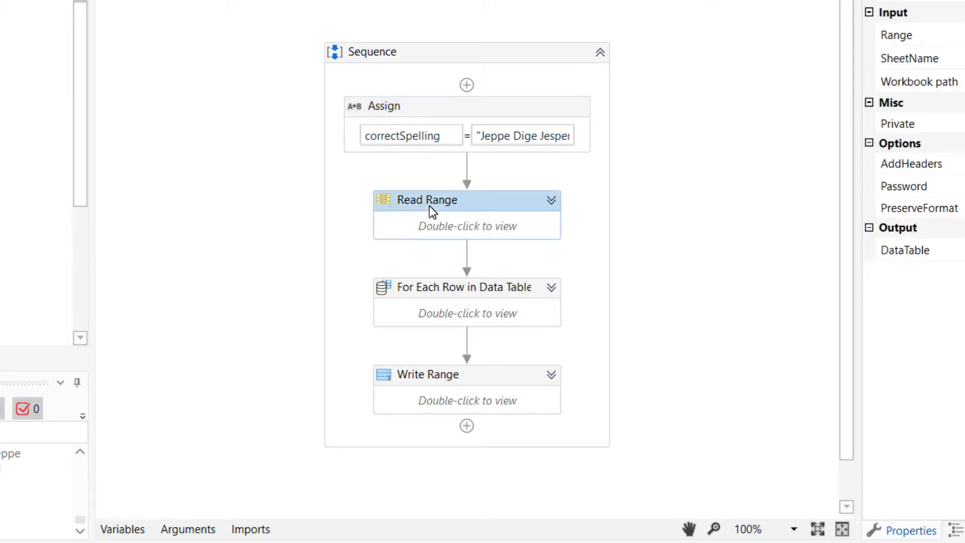
pyautogui.moveTo(492, 217)
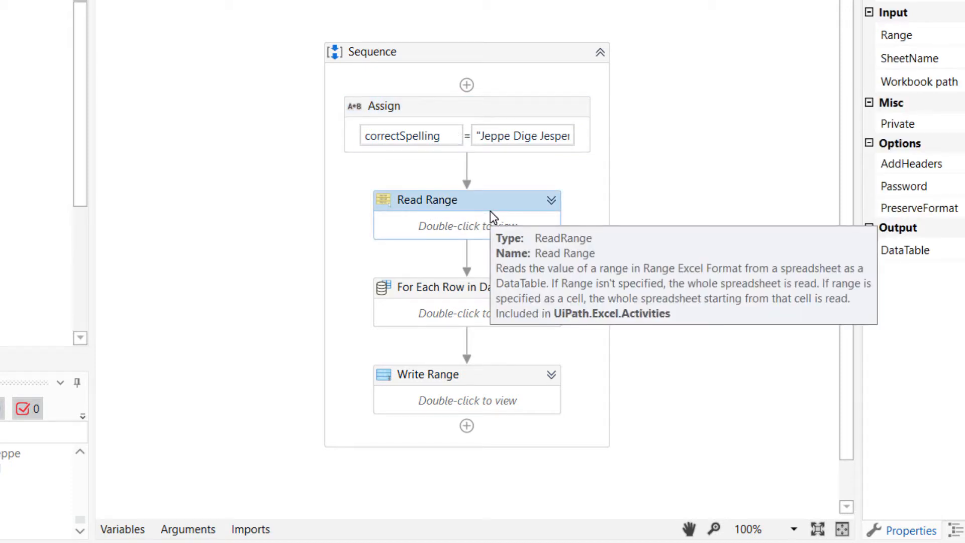
pyautogui.click(462, 286)
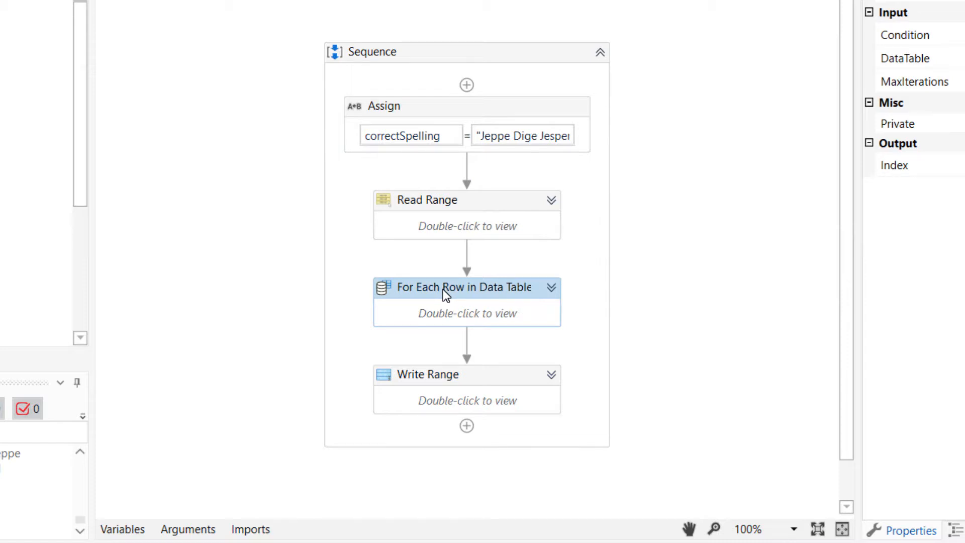
pyautogui.moveTo(476, 292)
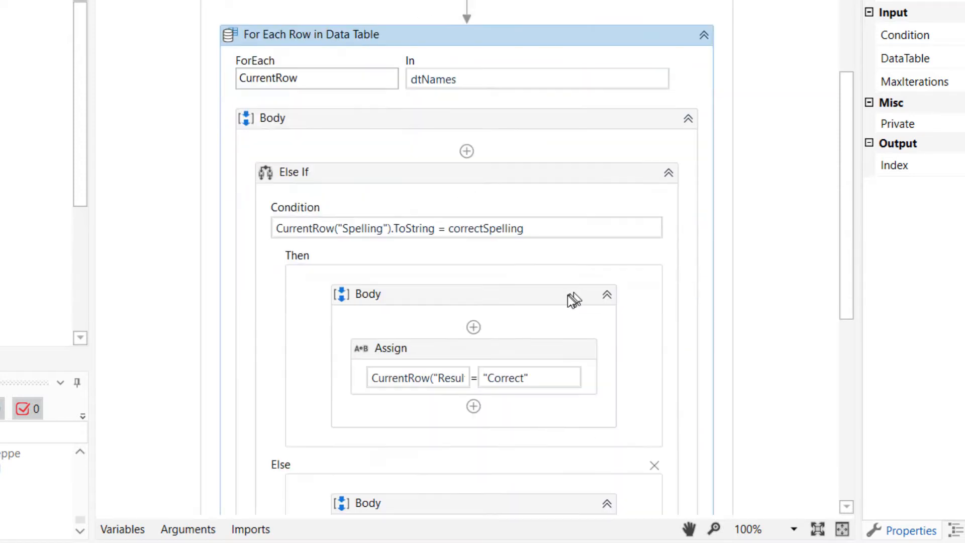
pyautogui.scroll(-3)
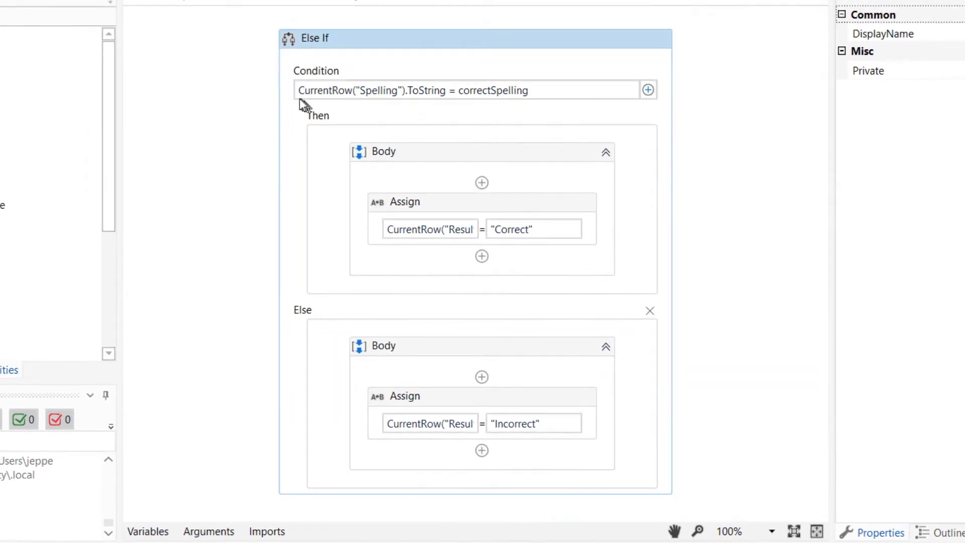
pyautogui.moveTo(432, 102)
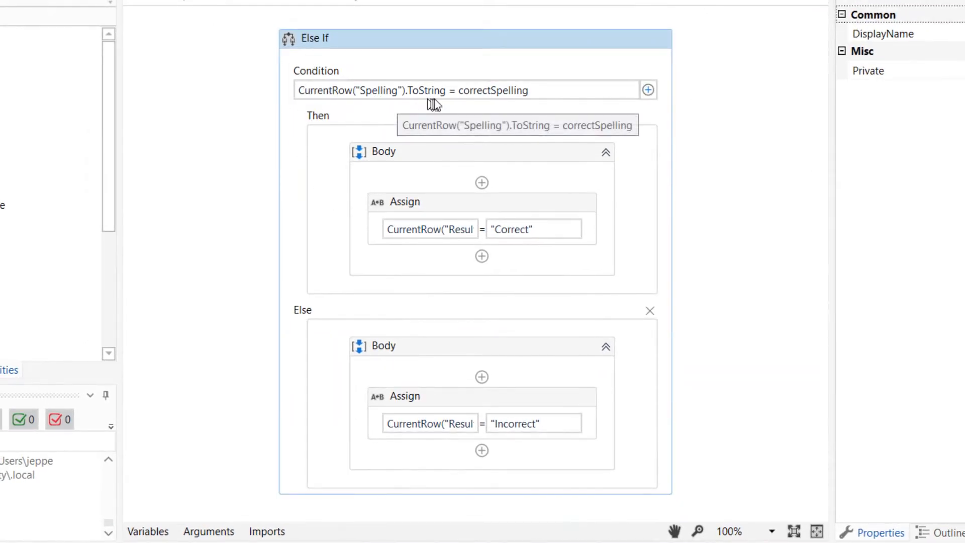
pyautogui.moveTo(492, 131)
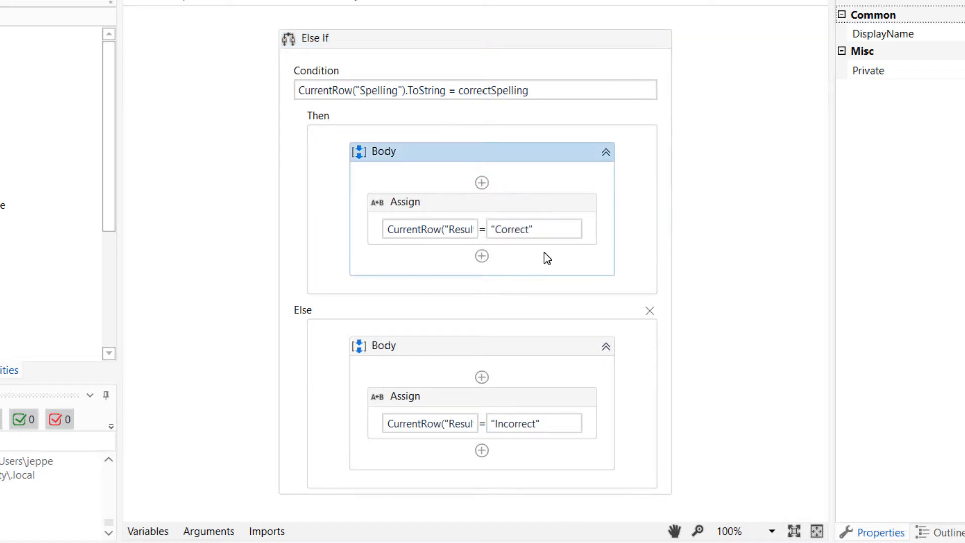
pyautogui.moveTo(409, 100)
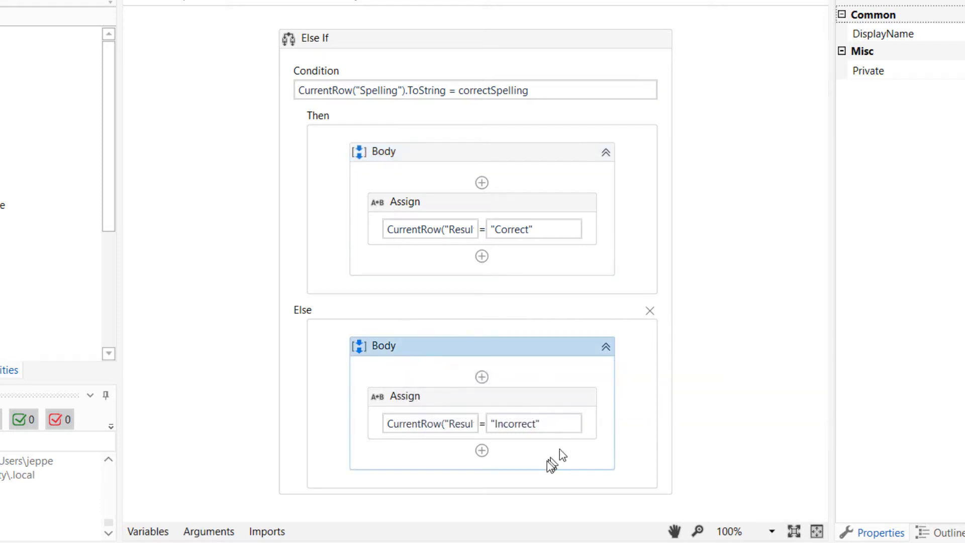
pyautogui.moveTo(532, 423)
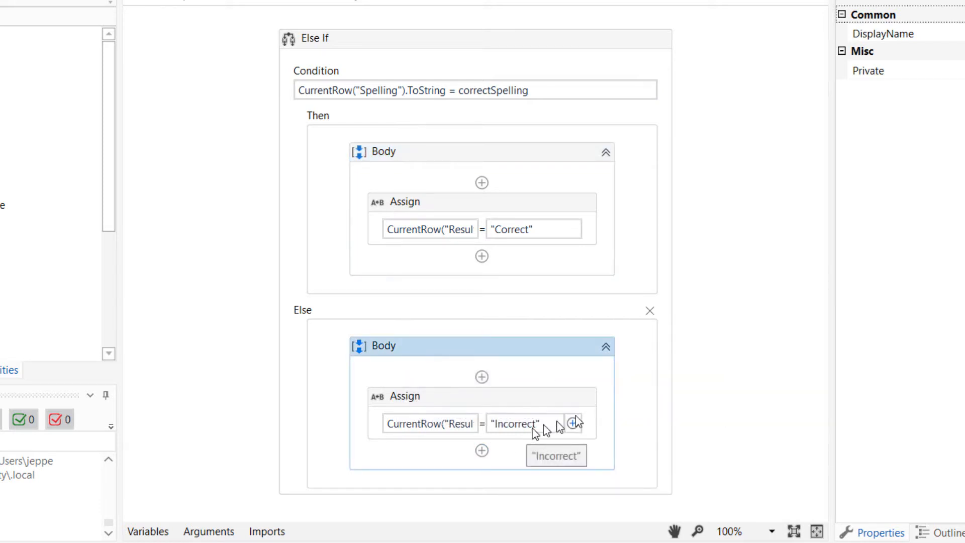
pyautogui.moveTo(702, 323)
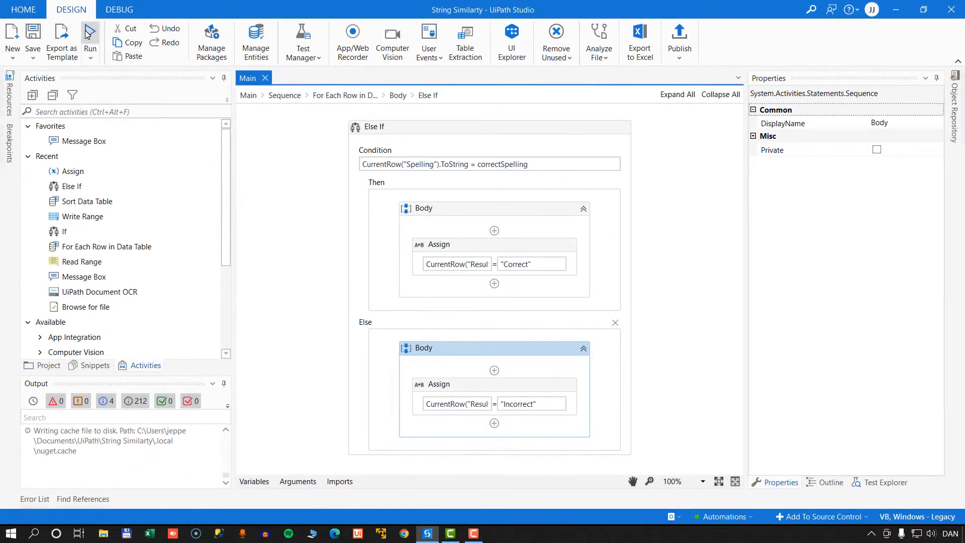
# Run the workflow and review Results C2:C8 — Tom Correct, the other six Incorrect
pyautogui.click(90, 37)
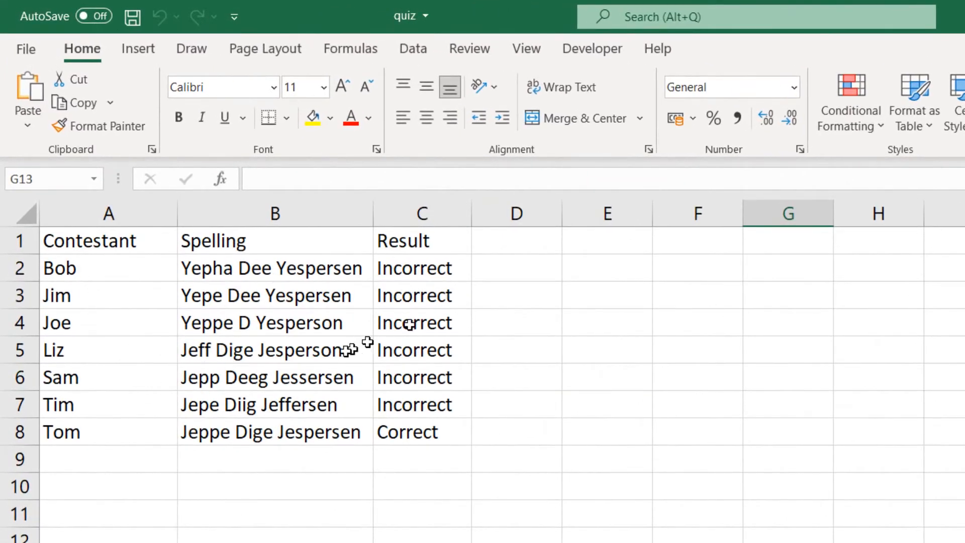
pyautogui.click(108, 431)
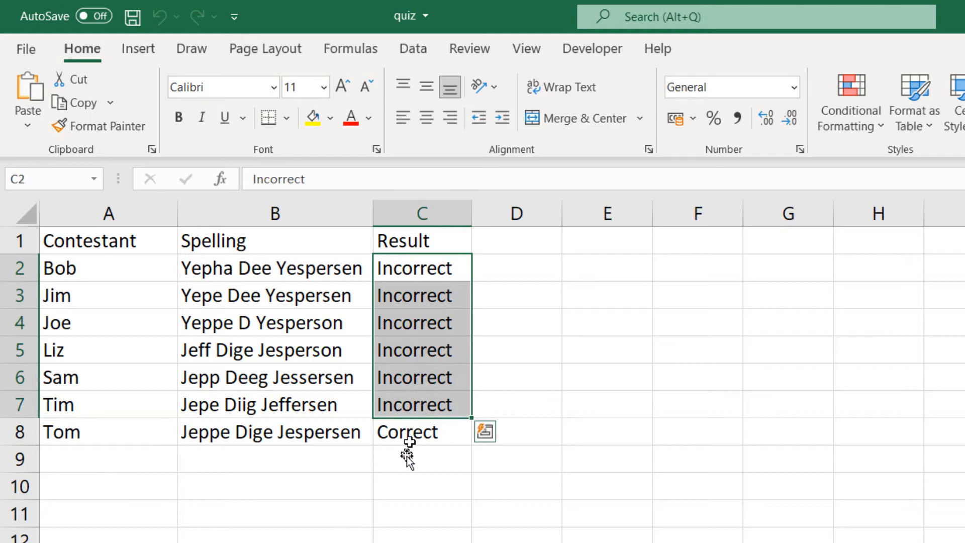
pyautogui.click(422, 431)
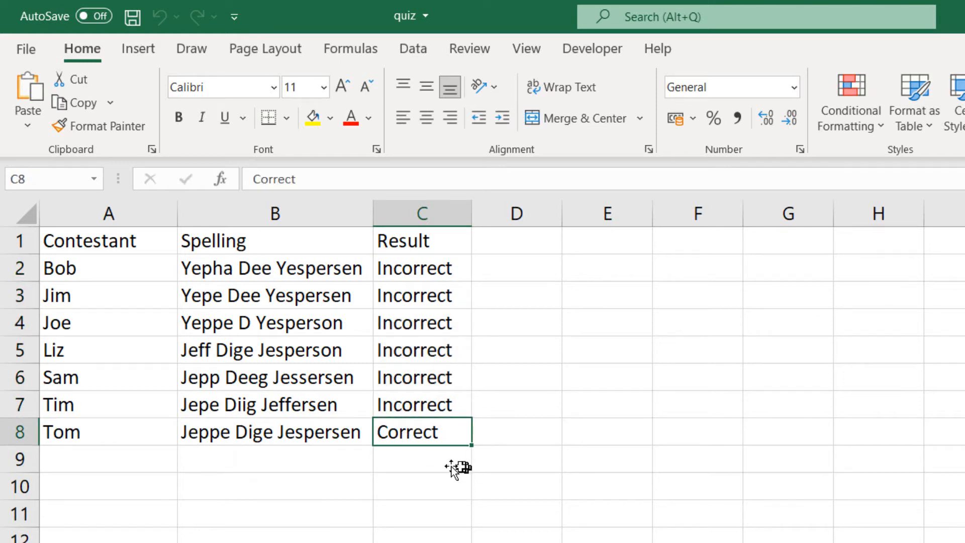
pyautogui.click(273, 431)
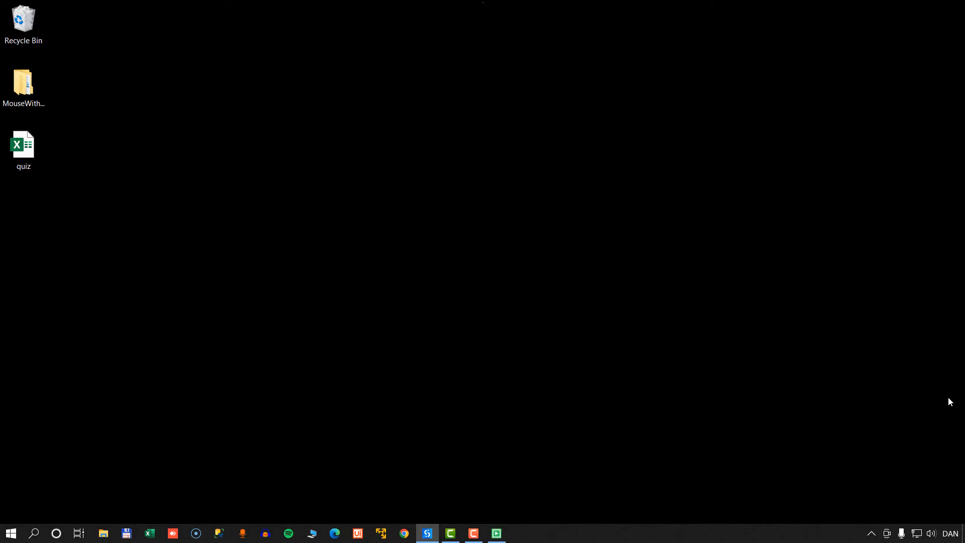
# Reopen the quiz workbook from the desktop, where all seven Results now read Incorrect
pyautogui.click(357, 533)
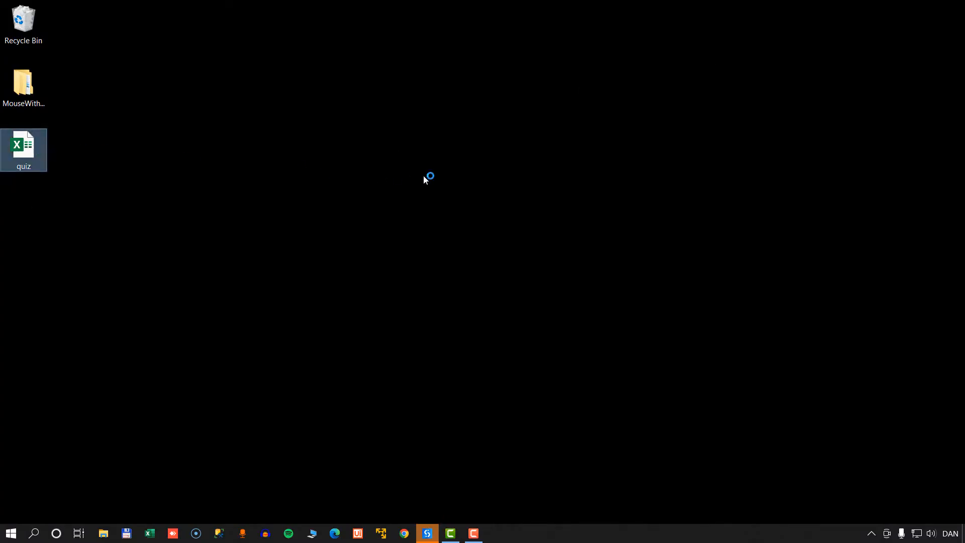
pyautogui.doubleClick(23, 145)
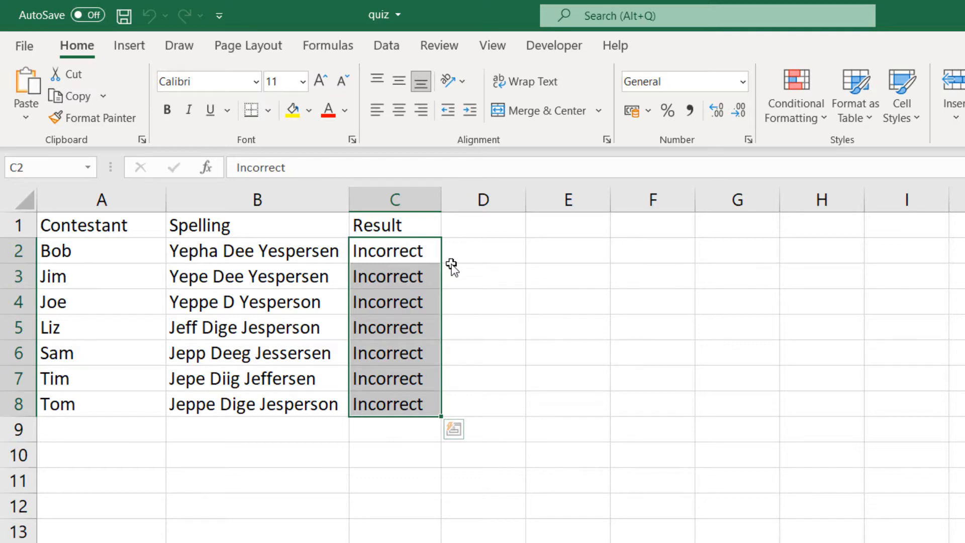
pyautogui.click(650, 327)
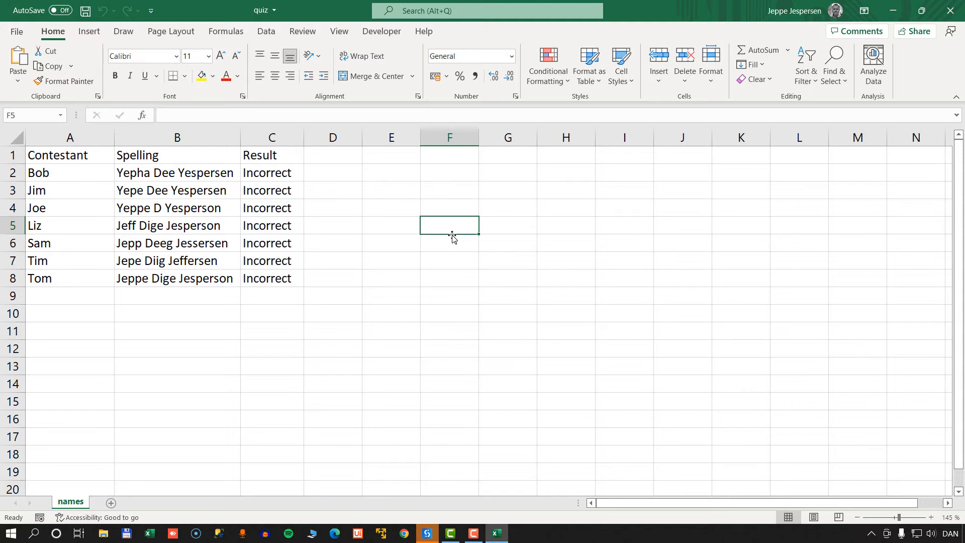
pyautogui.moveTo(560, 188)
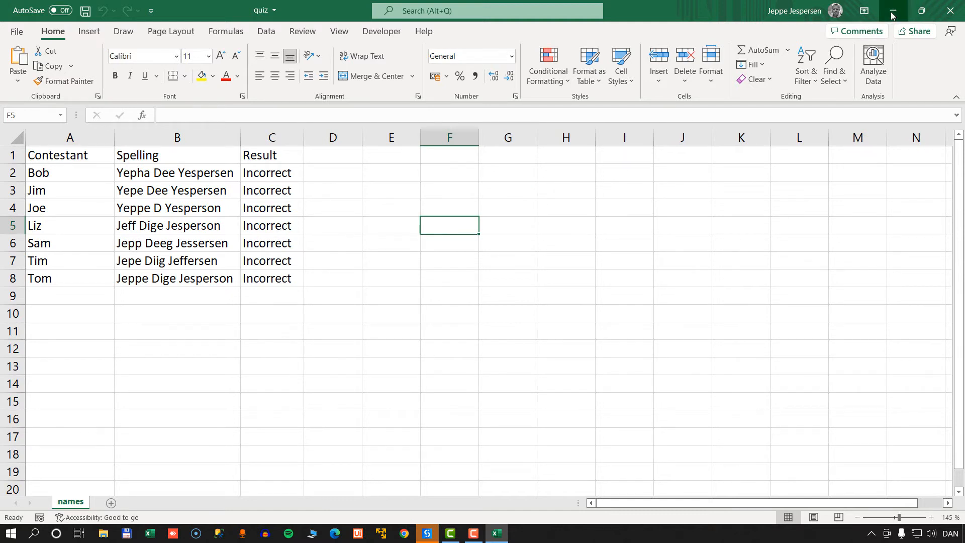
# Return to UiPath Studio's Main sequence showing Assign, Read Range, For Each Row and Write Range
pyautogui.click(357, 533)
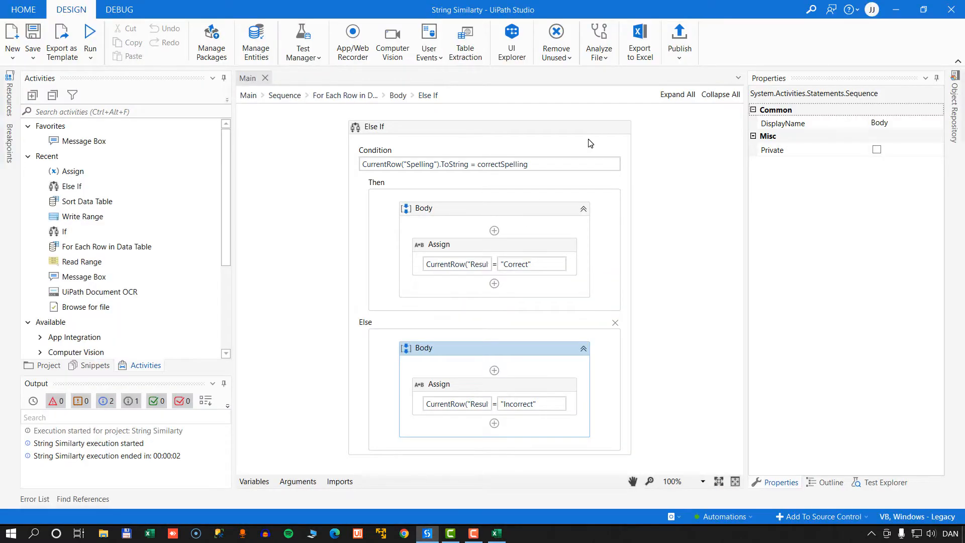
pyautogui.click(283, 94)
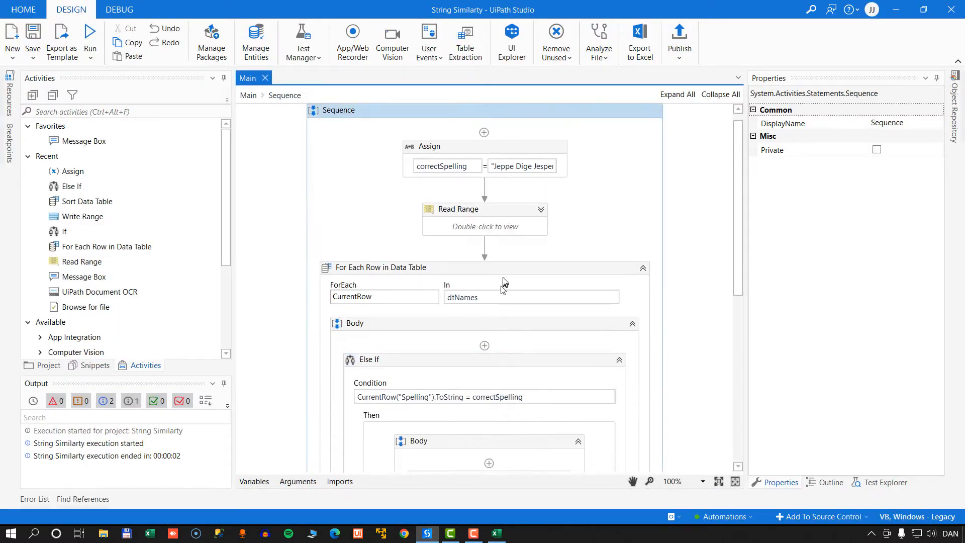
pyautogui.scroll(-3)
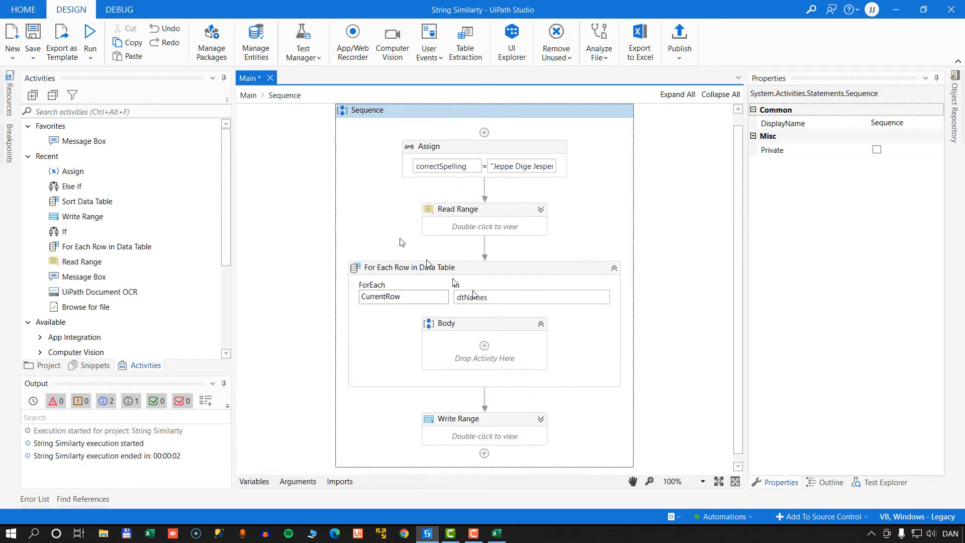
# Install UipathTeam.String.Activities from All Packages via Manage Packages and save the dependency
pyautogui.click(210, 43)
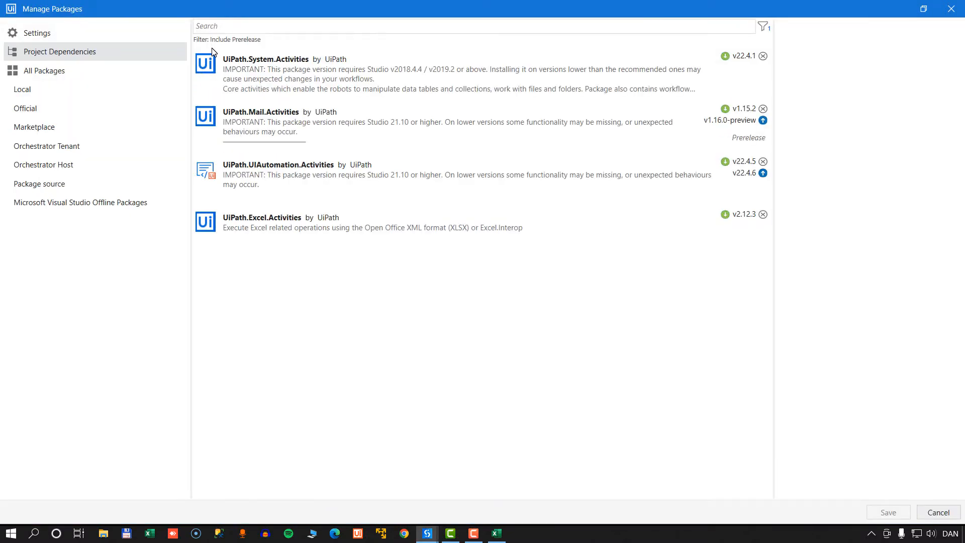
pyautogui.click(43, 70)
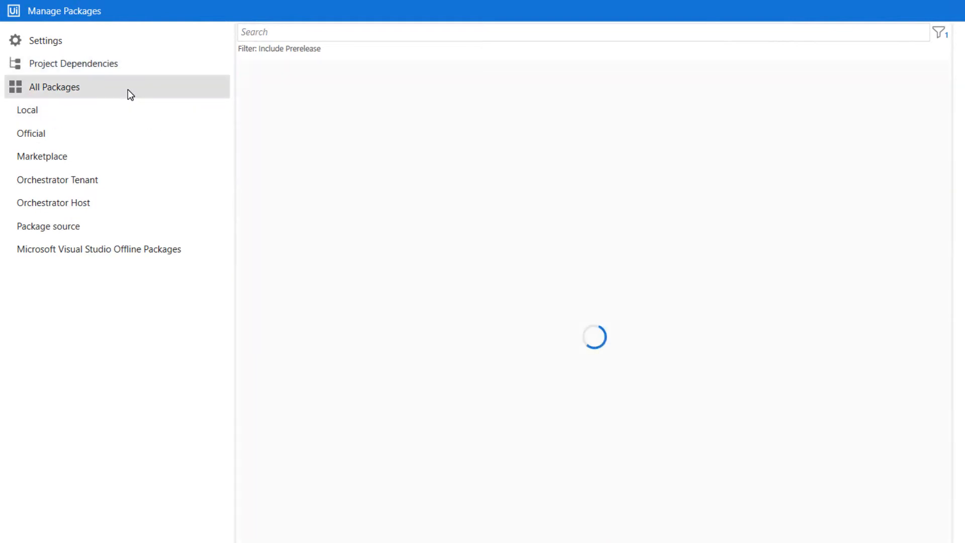
pyautogui.write('ui')
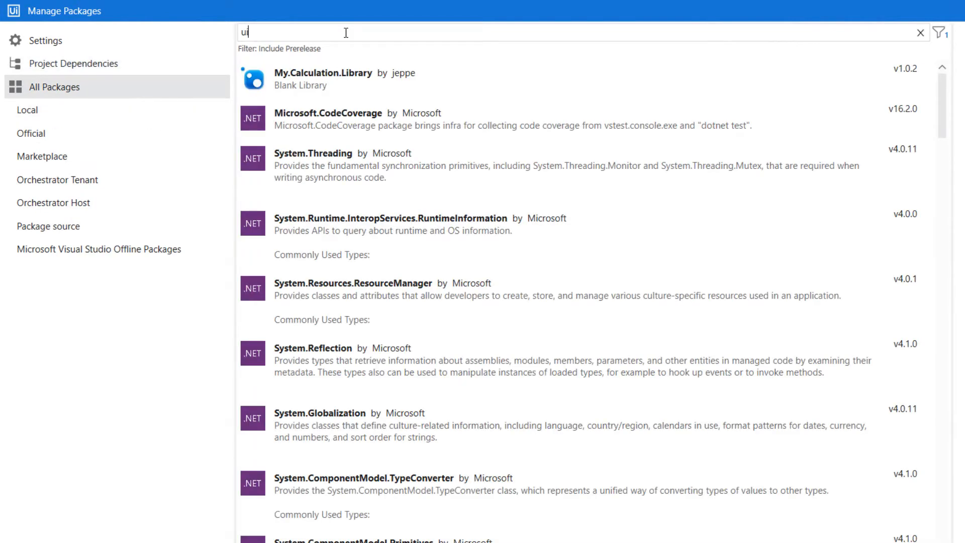
pyautogui.write('pathteam')
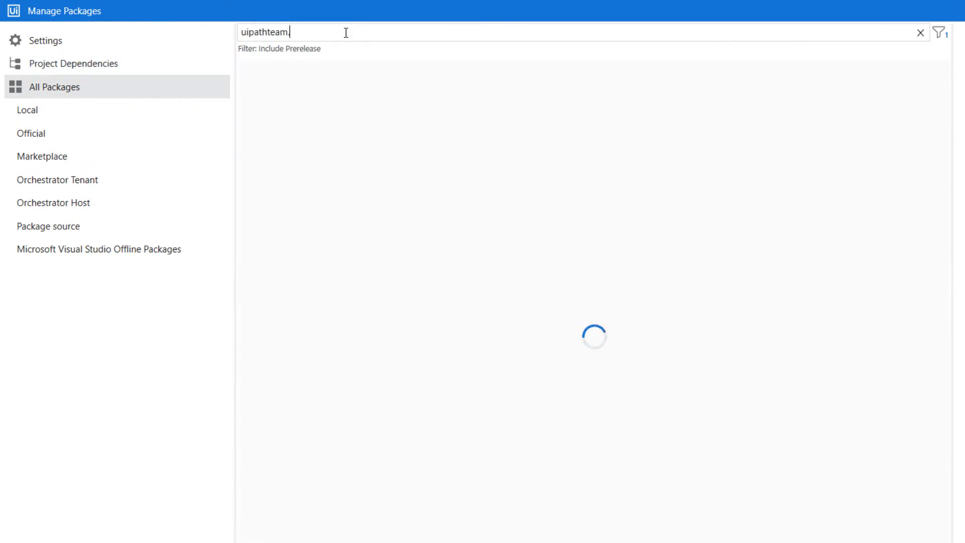
pyautogui.write('.string')
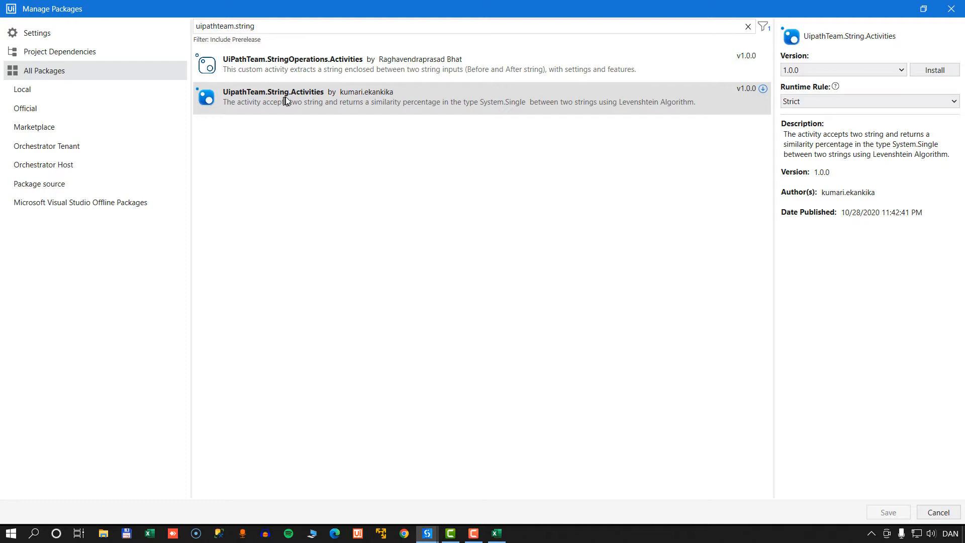
pyautogui.click(933, 70)
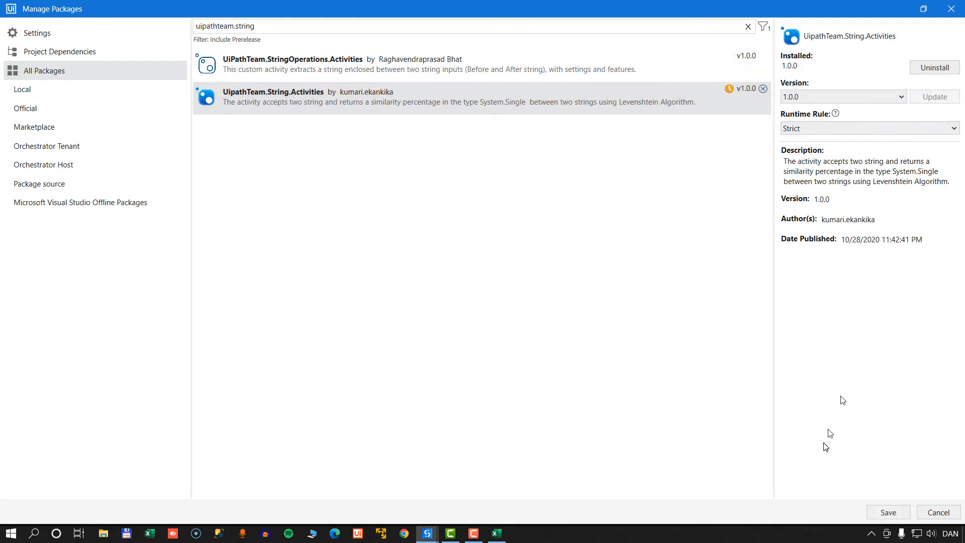
pyautogui.click(887, 512)
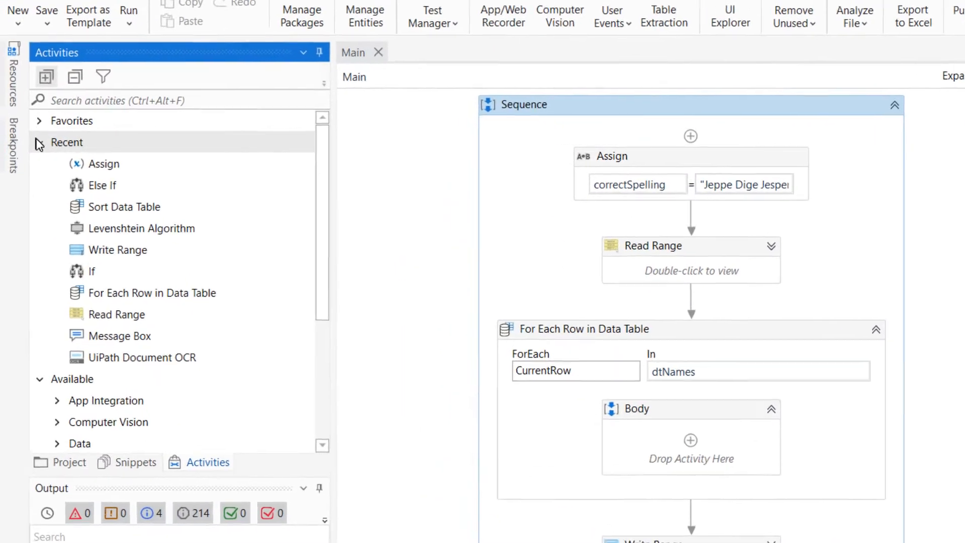
# Locate the Levenshtein Algorithm under UipathTeam > String and drop it into the loop Body
pyautogui.click(39, 141)
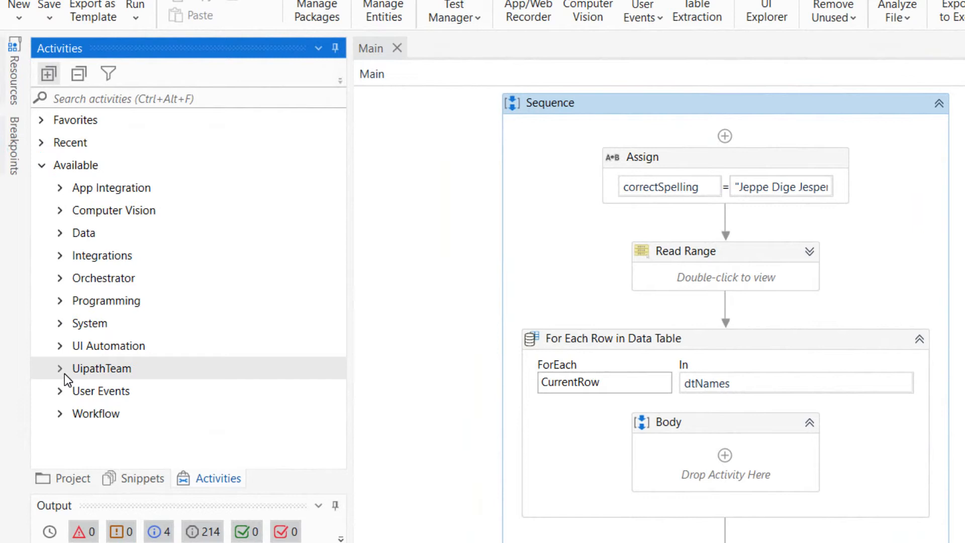
pyautogui.click(61, 368)
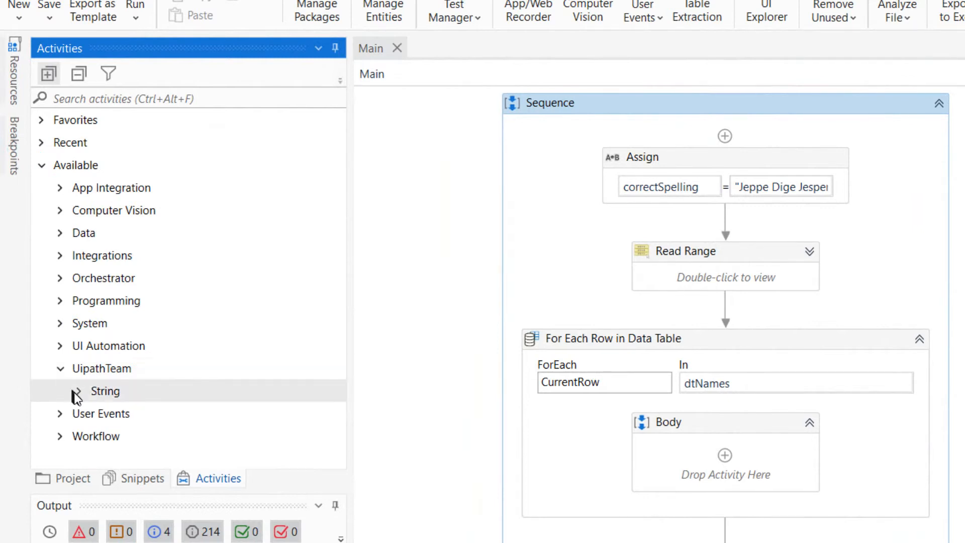
pyautogui.click(104, 391)
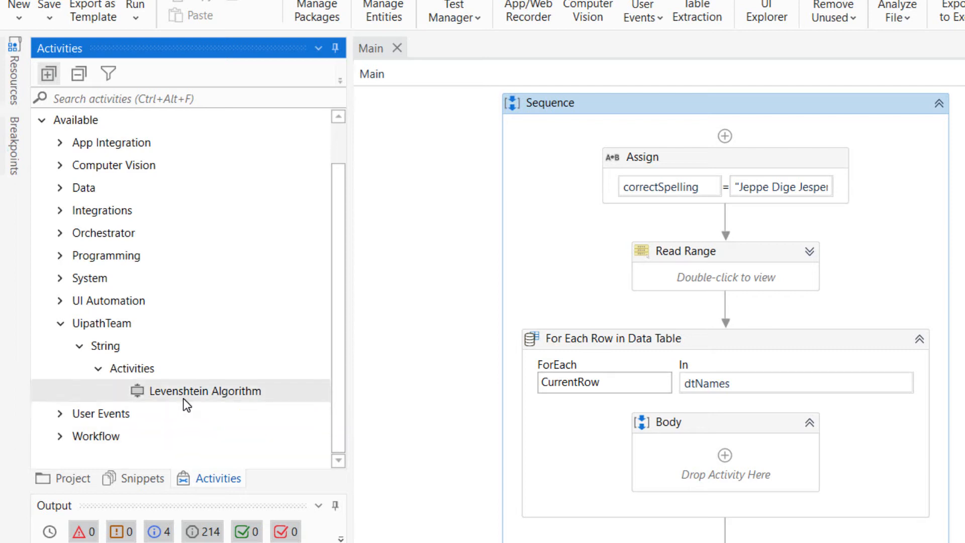
pyautogui.moveTo(210, 391)
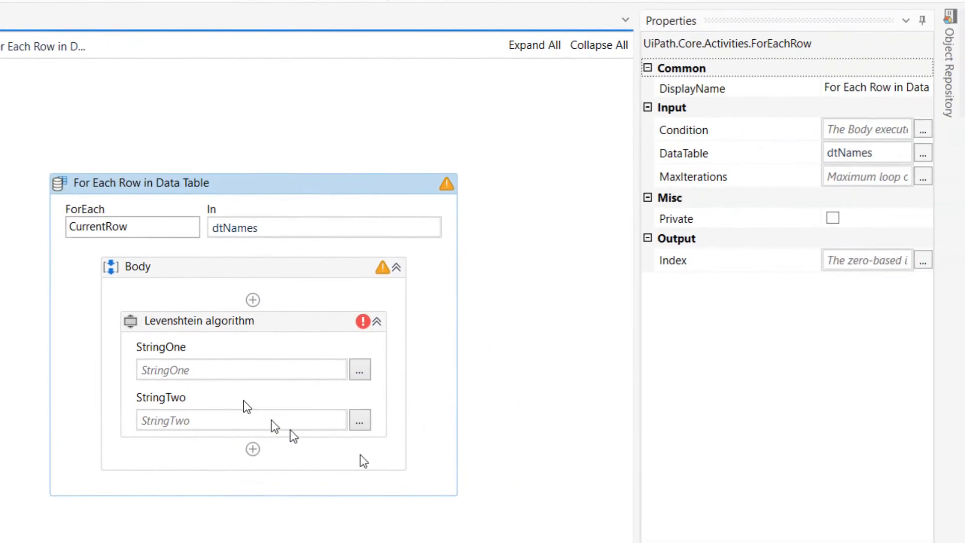
pyautogui.click(240, 369)
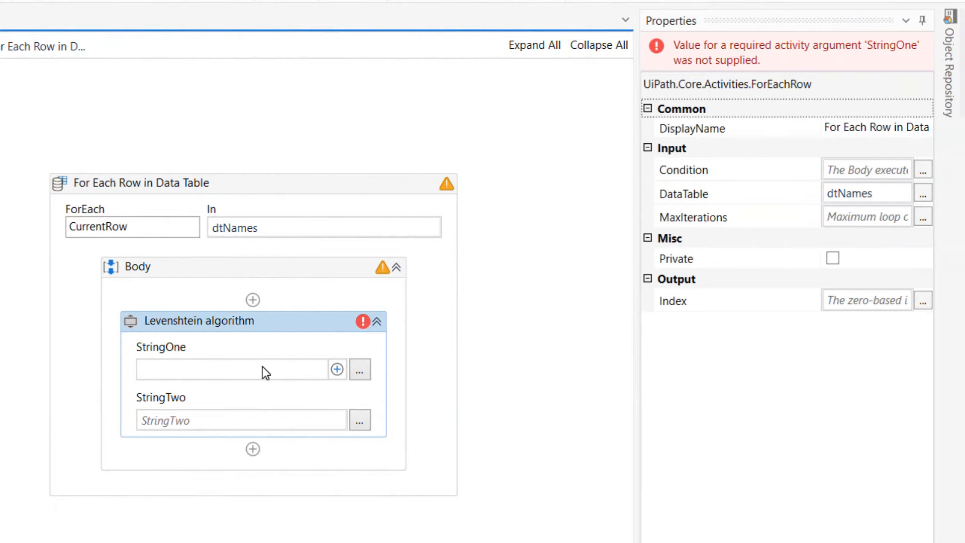
# Set StringOne to correctSpelling and StringTwo to CurrentRow("Spelling").ToString
pyautogui.click(232, 369)
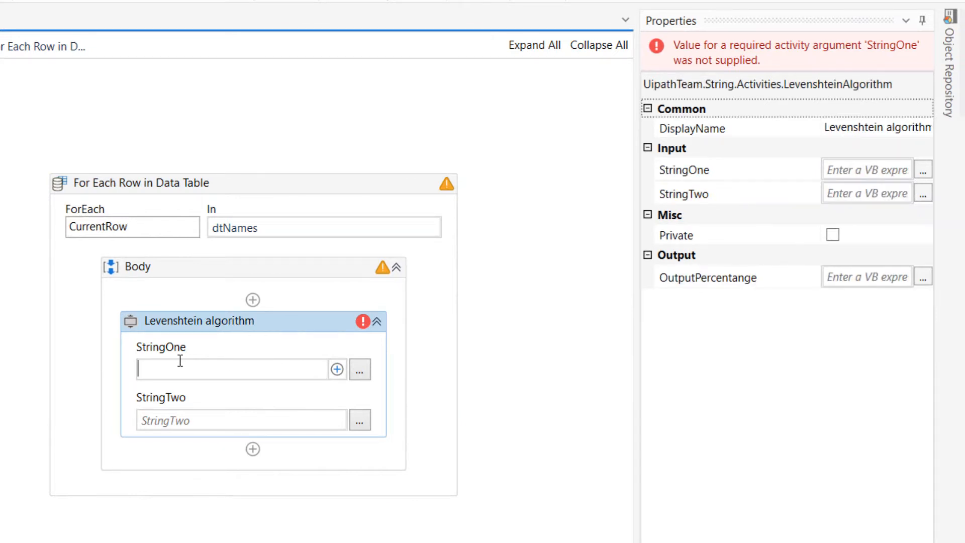
pyautogui.write('correctSpelling')
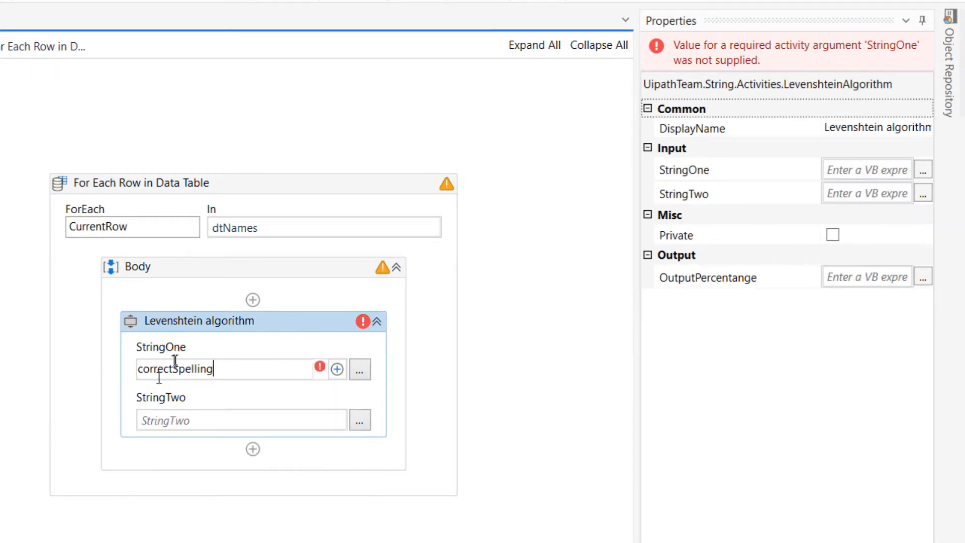
pyautogui.click(231, 419)
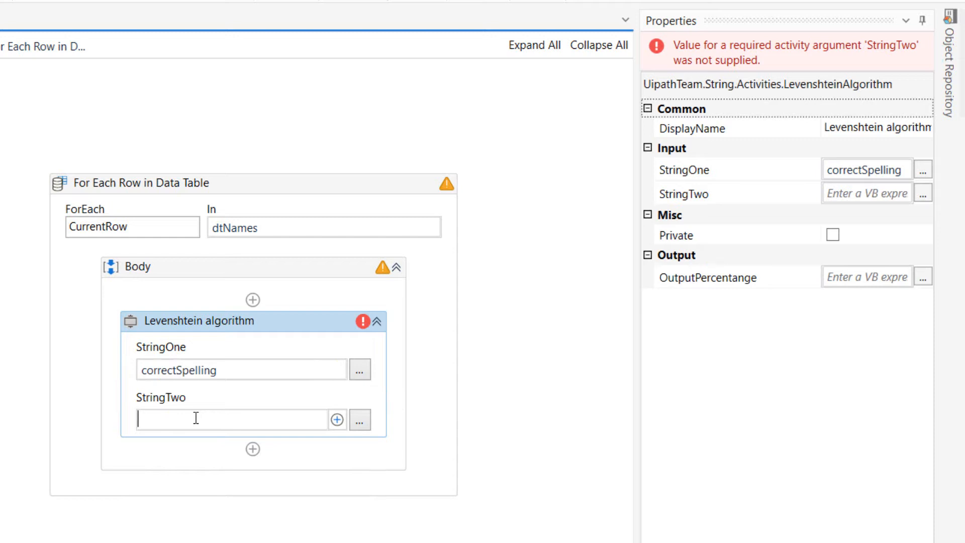
pyautogui.write('CurrentRow("Spelling").ToString')
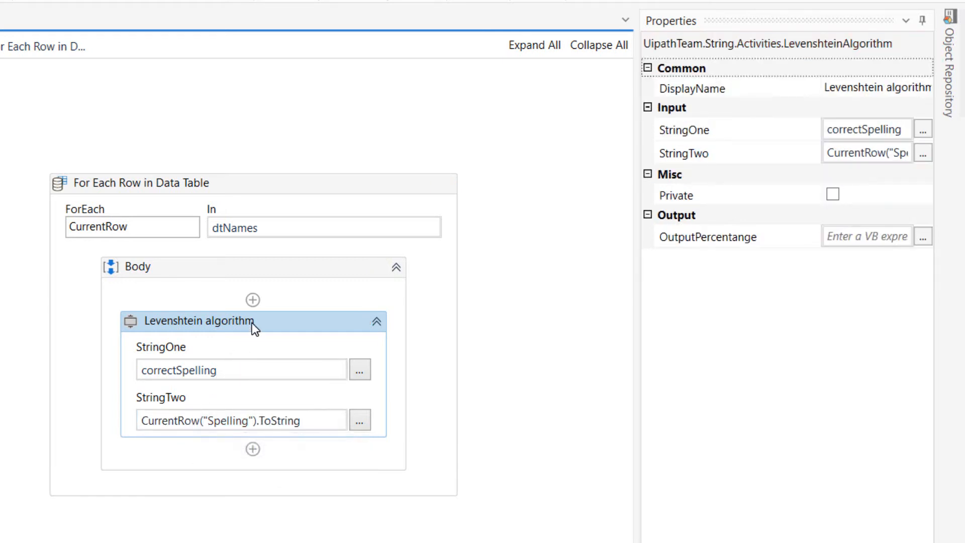
pyautogui.moveTo(560, 259)
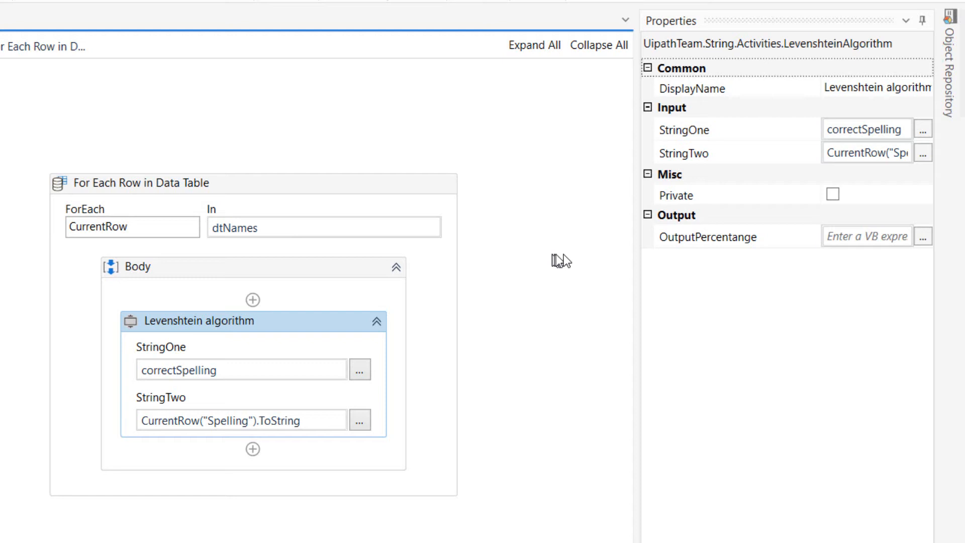
pyautogui.moveTo(708, 236)
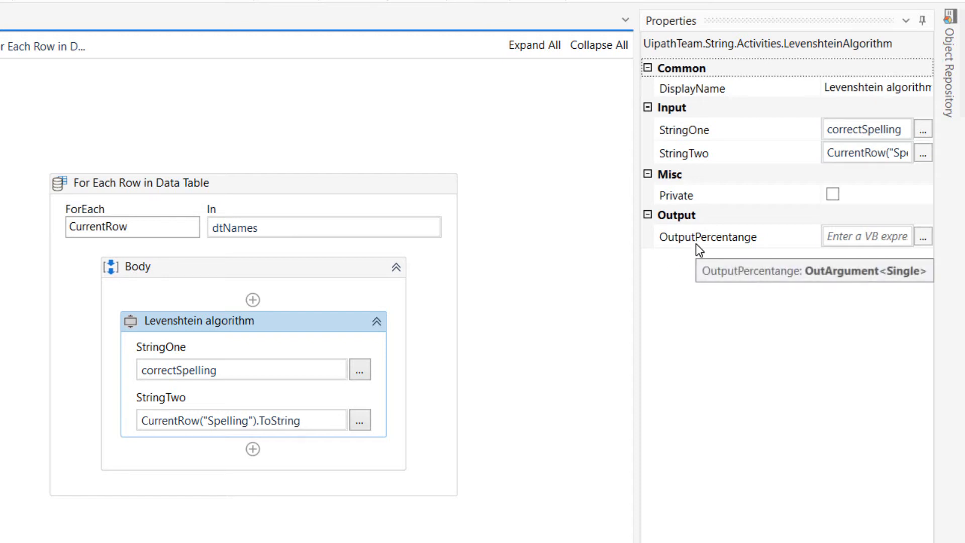
pyautogui.click(865, 235)
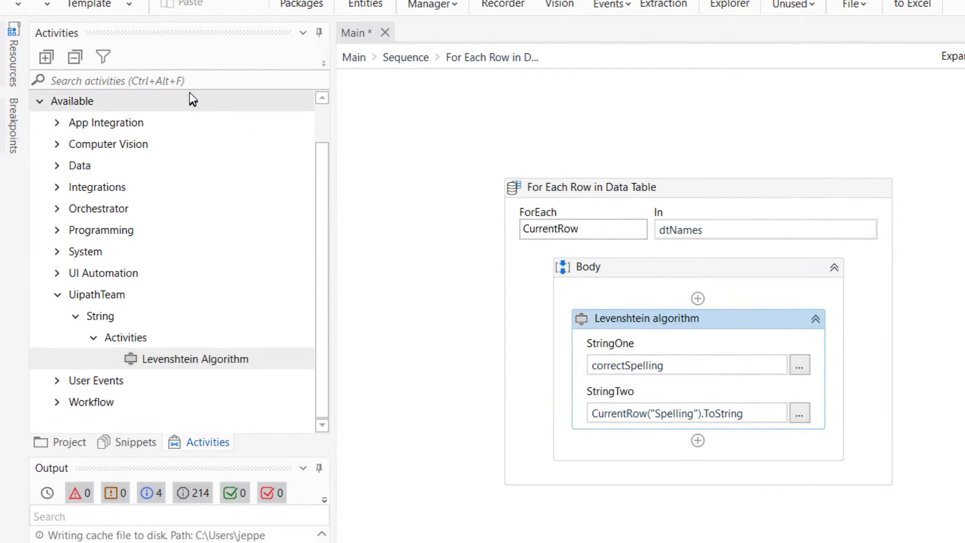
# Add an Assign after the Levenshtein step setting CurrentRow("Result") to ourResult
pyautogui.write('assign')
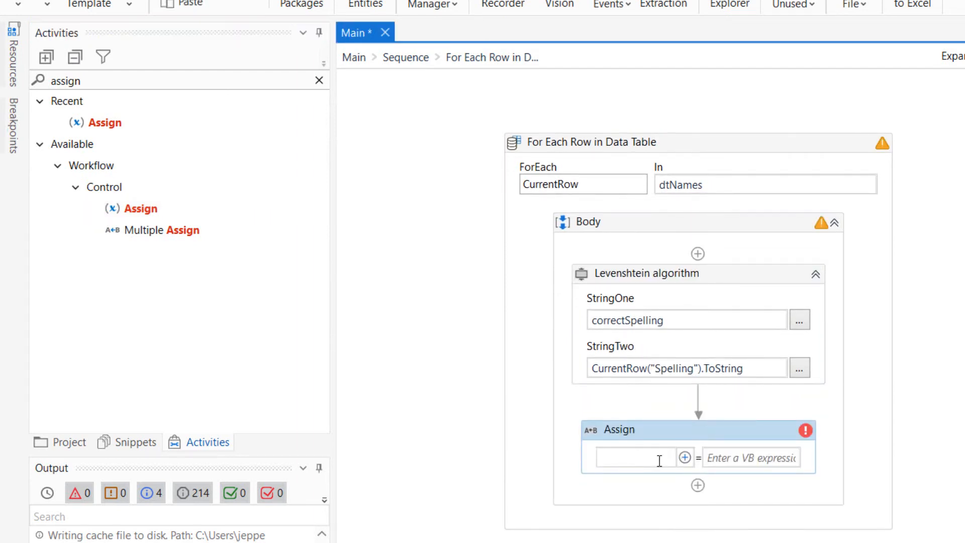
pyautogui.write('CurrentRow("Res")')
pyautogui.write('ourResult')
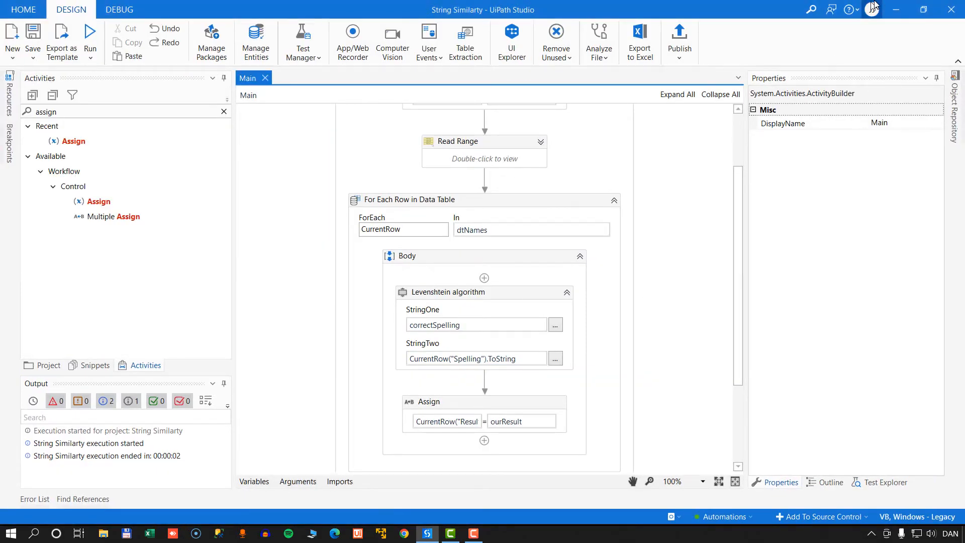
pyautogui.click(896, 9)
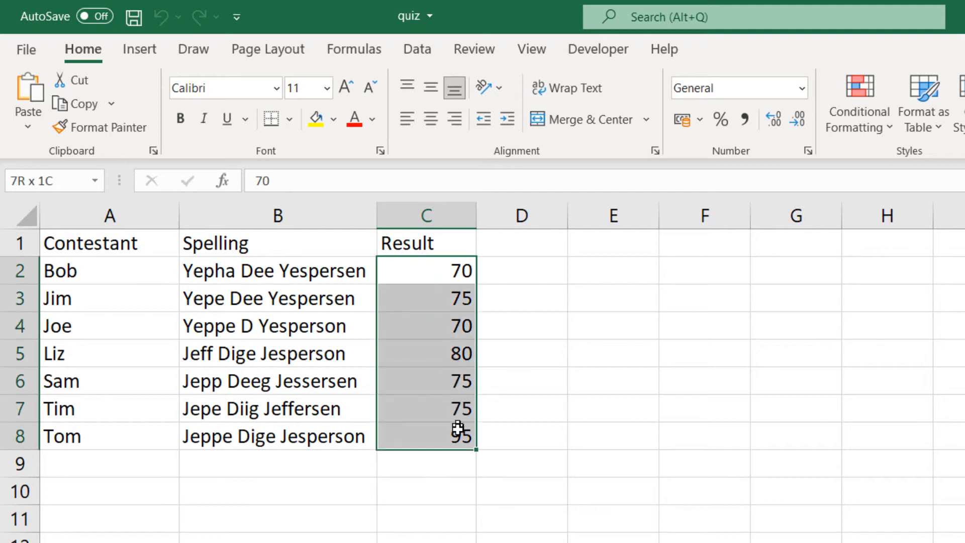
pyautogui.click(612, 462)
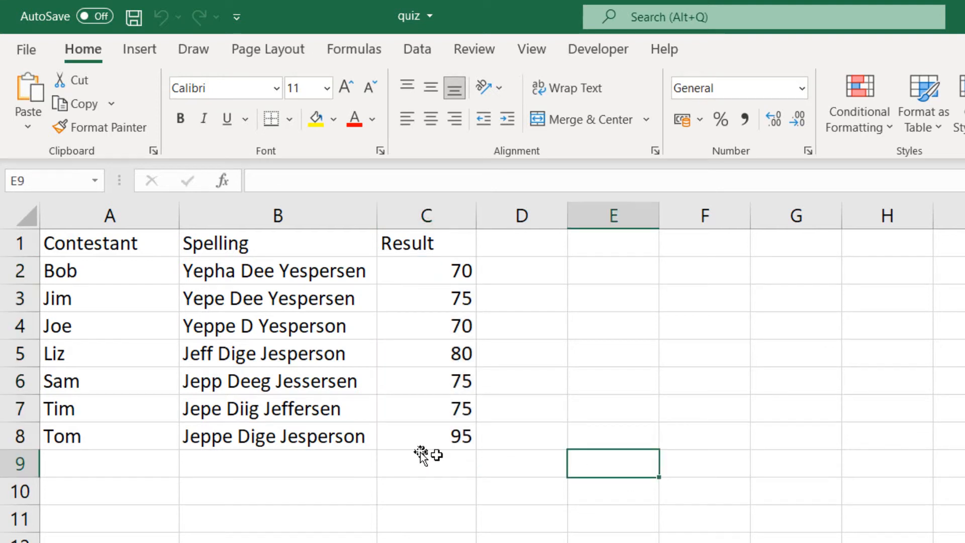
pyautogui.click(427, 435)
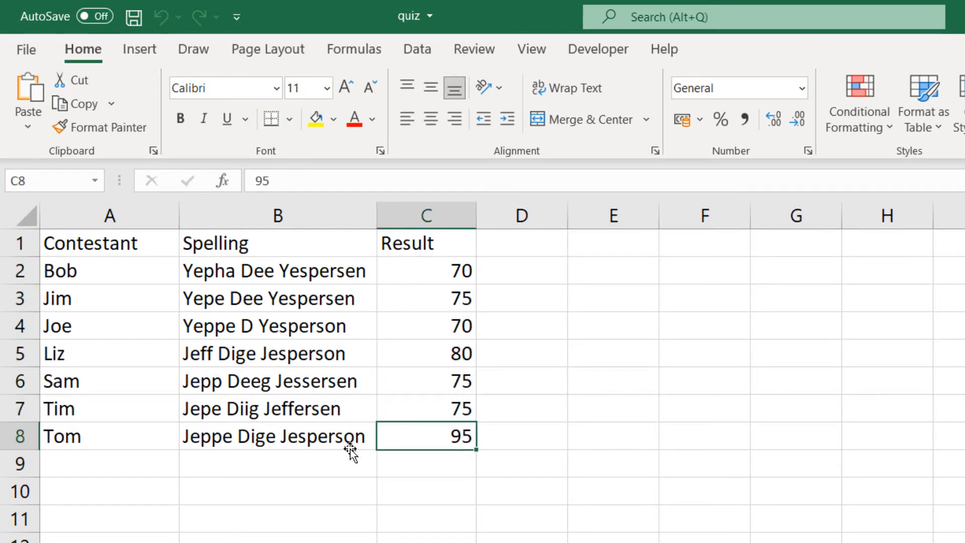
pyautogui.moveTo(419, 437)
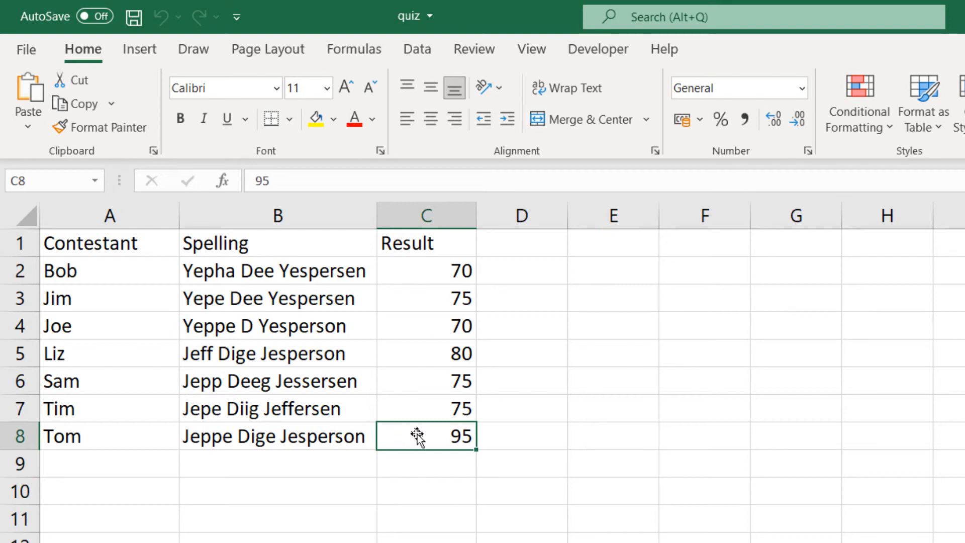
pyautogui.moveTo(674, 500)
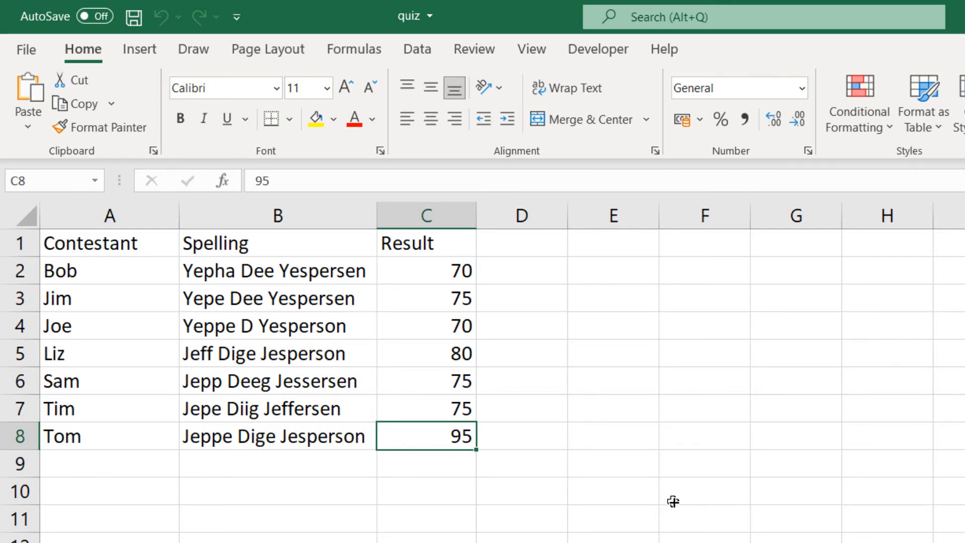
pyautogui.moveTo(654, 505)
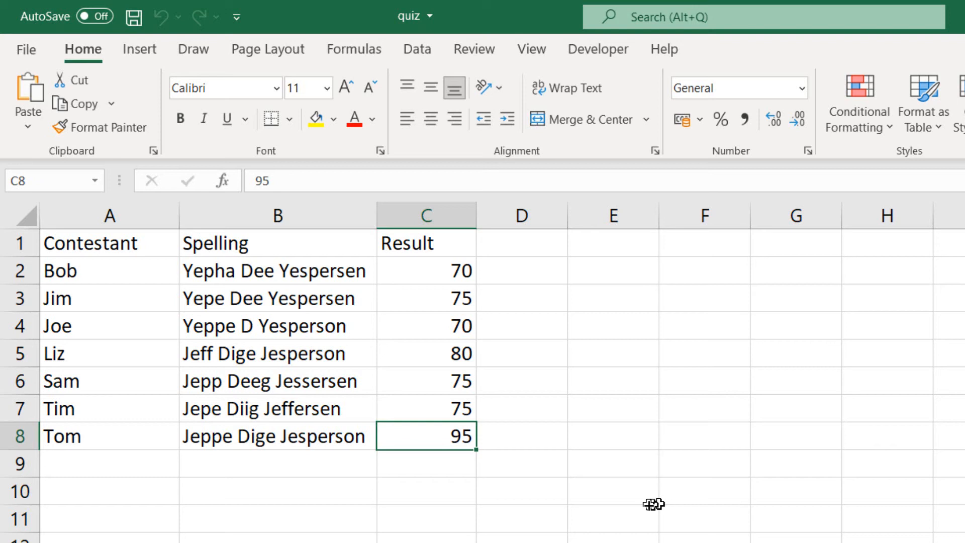
pyautogui.click(277, 435)
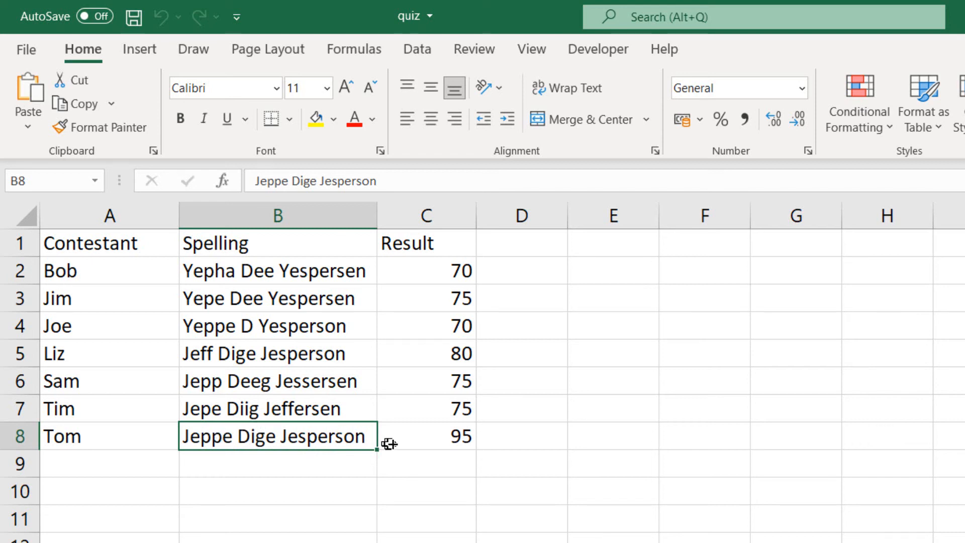
pyautogui.click(424, 462)
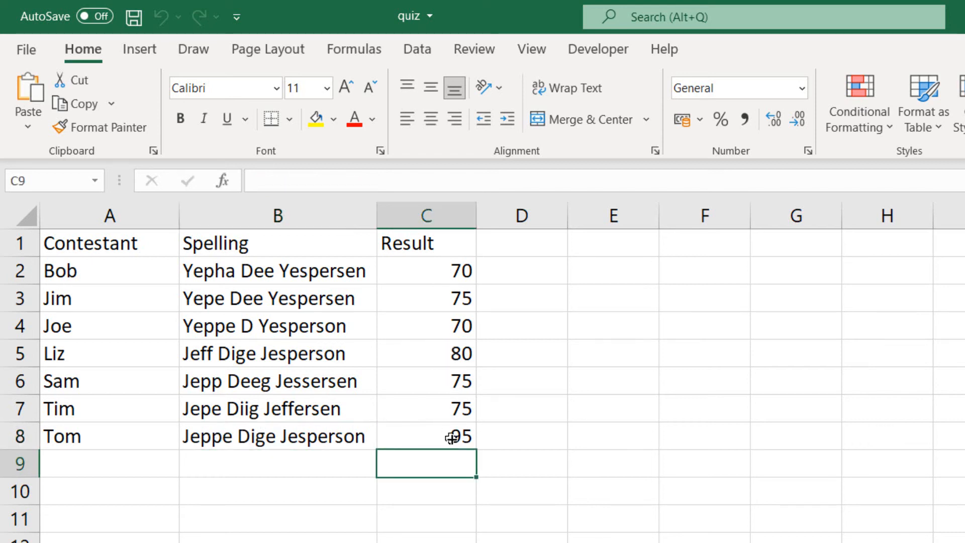
pyautogui.click(426, 435)
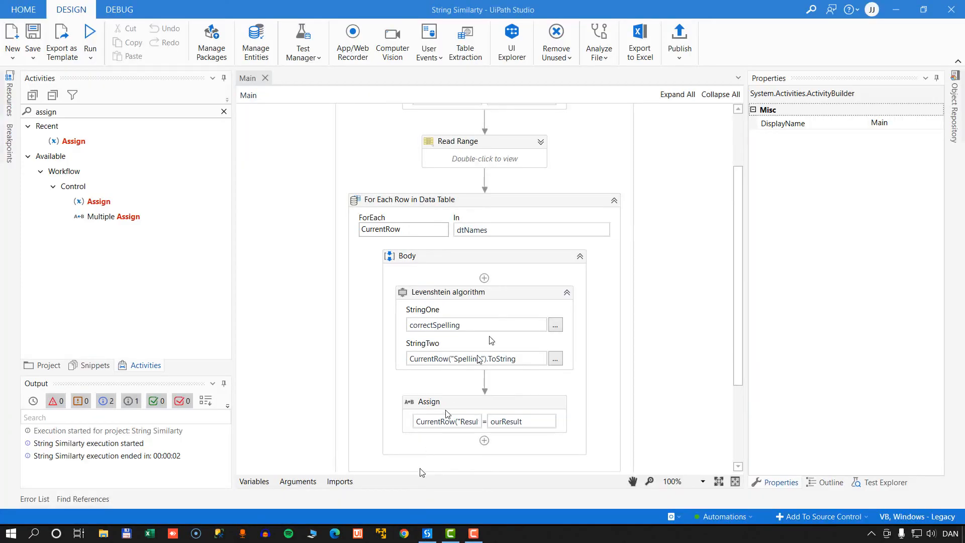
# Add a Sort Data Table step after the For Each with column Name "Result"
pyautogui.scroll(-3)
pyautogui.write('s')
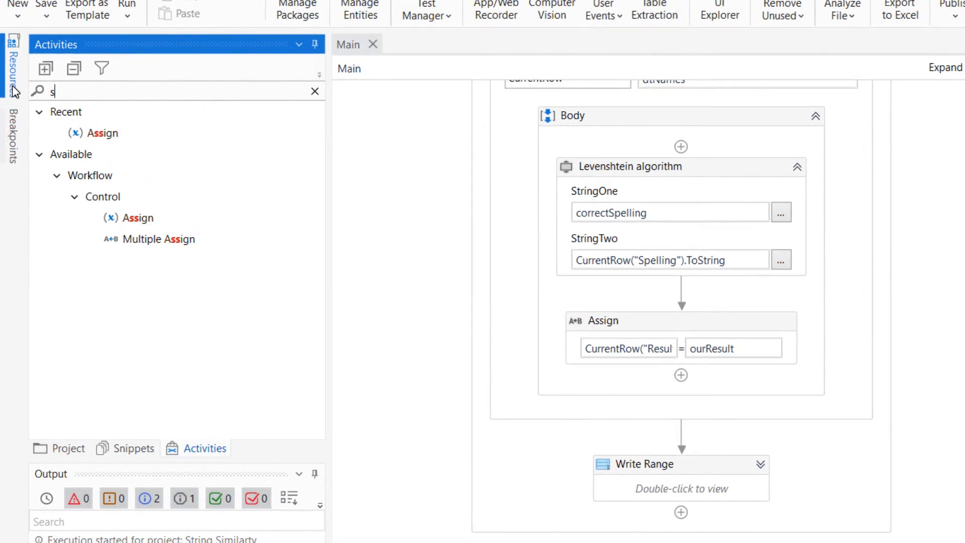
pyautogui.write('ort')
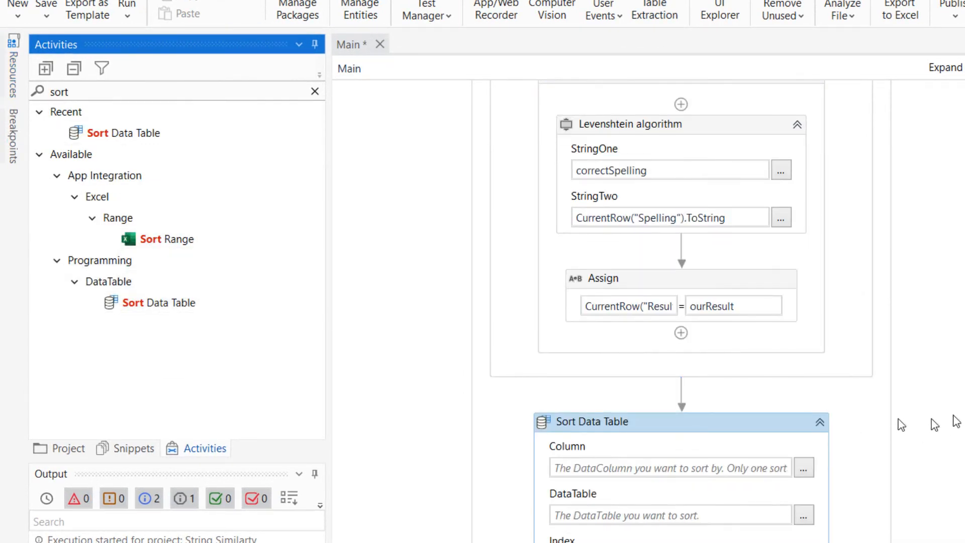
pyautogui.scroll(-3)
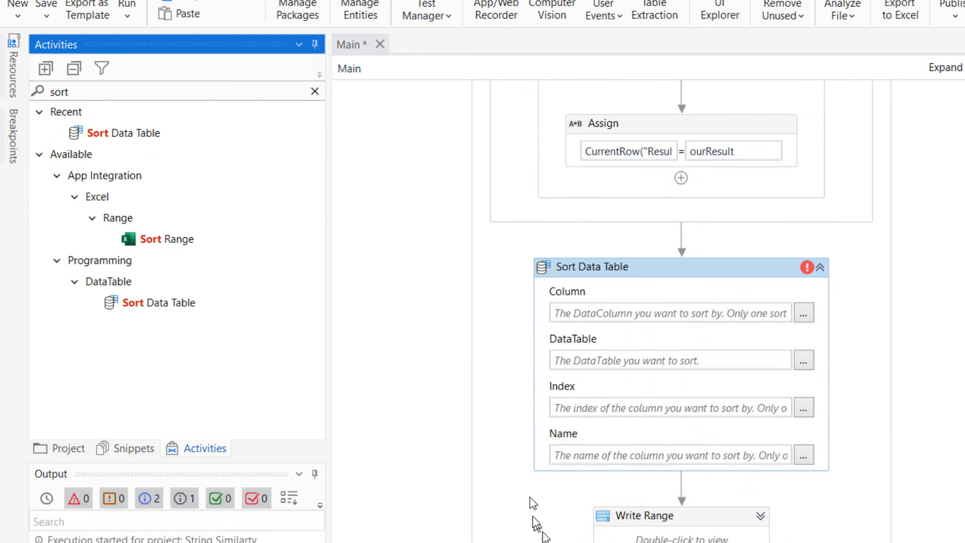
pyautogui.click(658, 455)
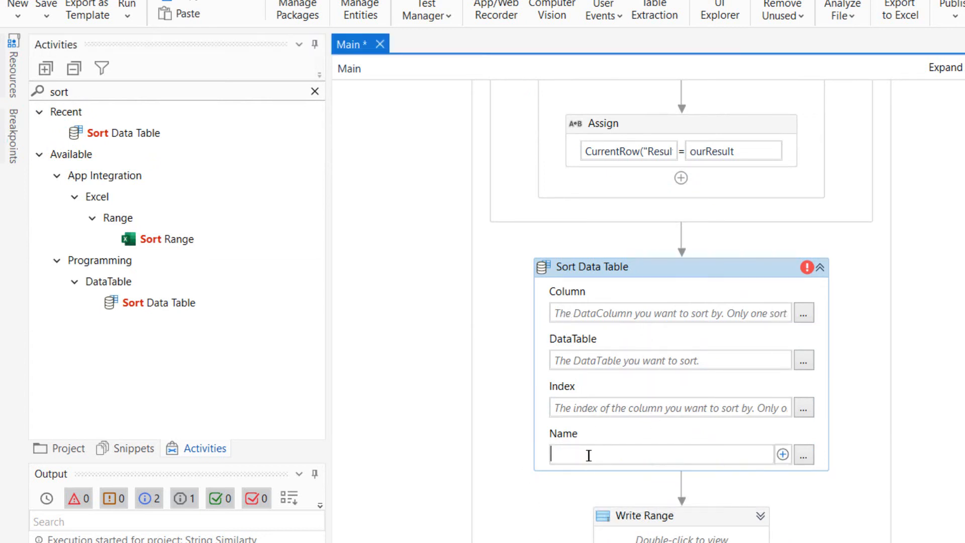
pyautogui.write('"Res')
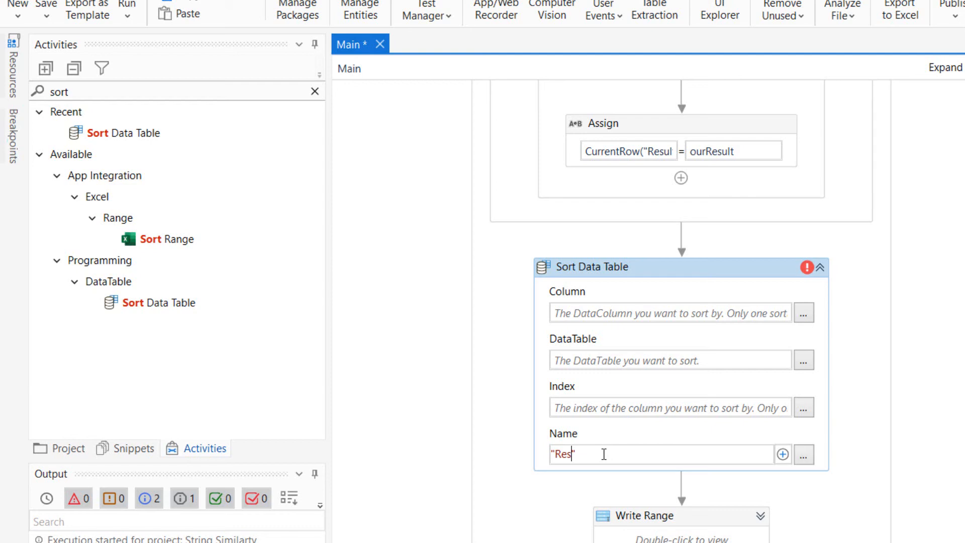
# Set the table to be sorted to dtNames
pyautogui.click(644, 359)
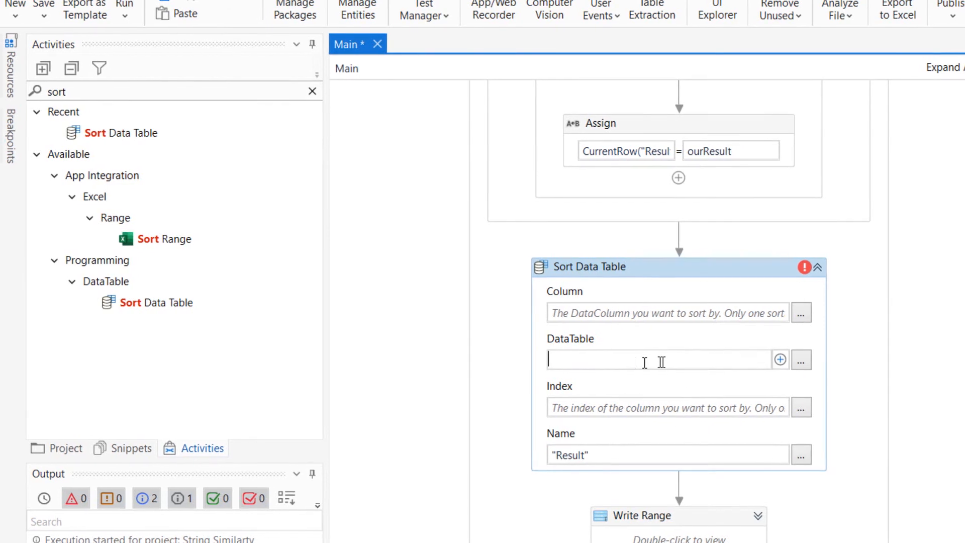
pyautogui.write('dt')
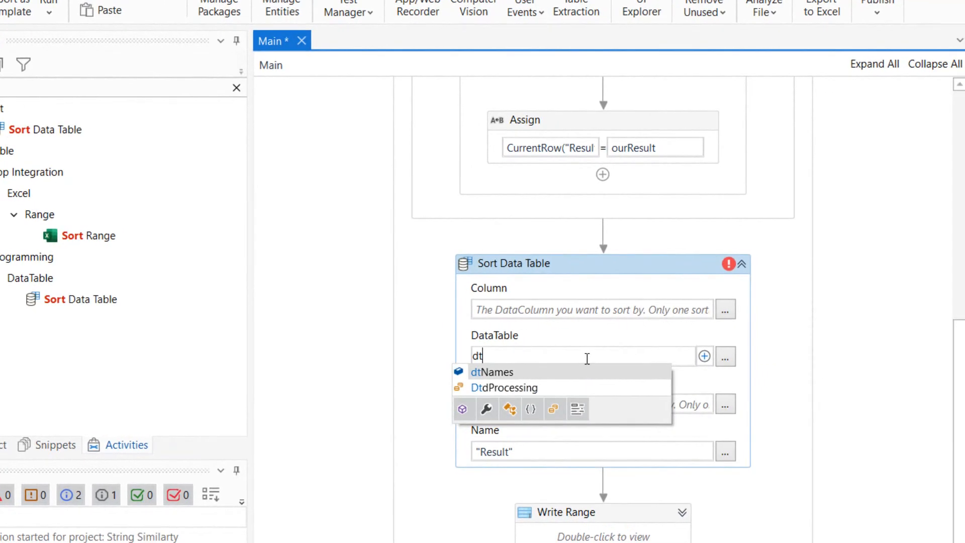
pyautogui.click(491, 372)
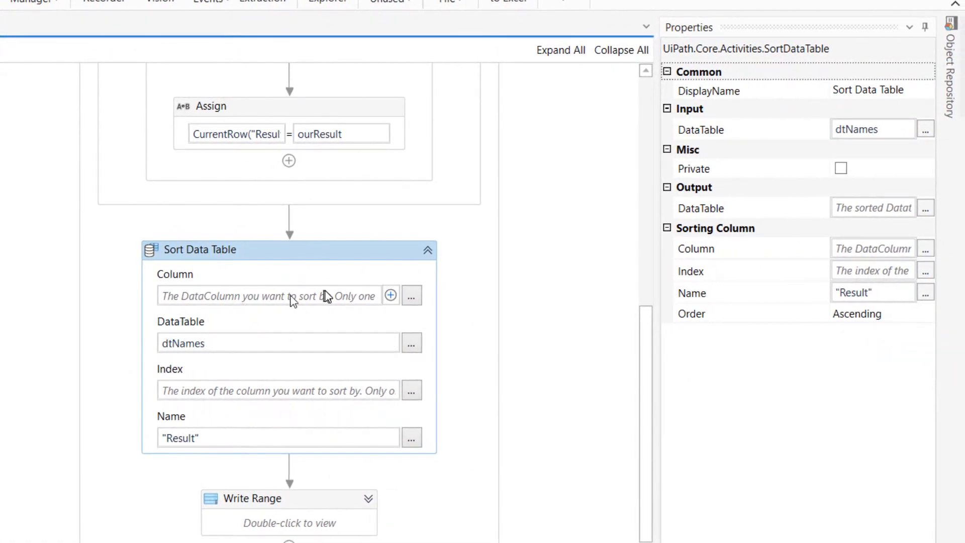
# Set the sort's Output DataTable to dtNames and Order to Descending
pyautogui.click(862, 207)
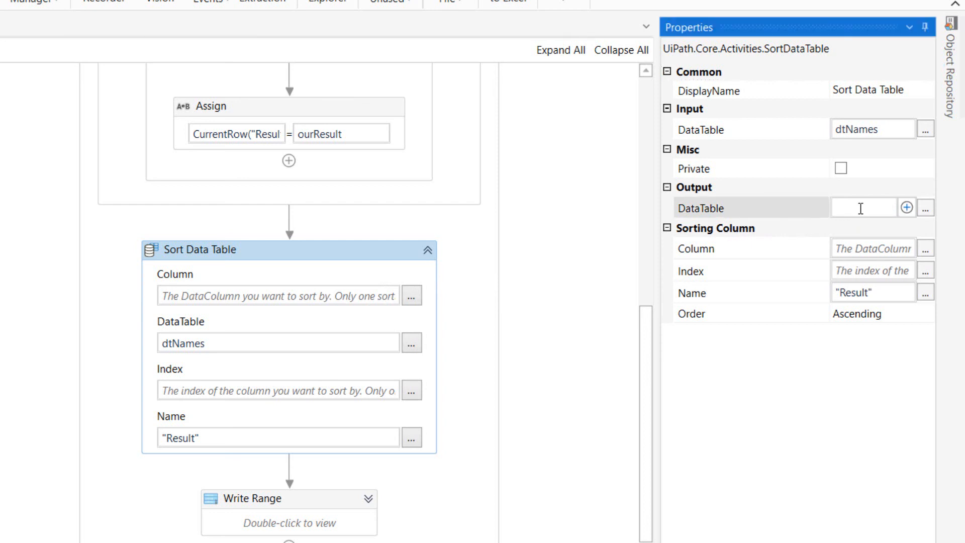
pyautogui.write('dtNames')
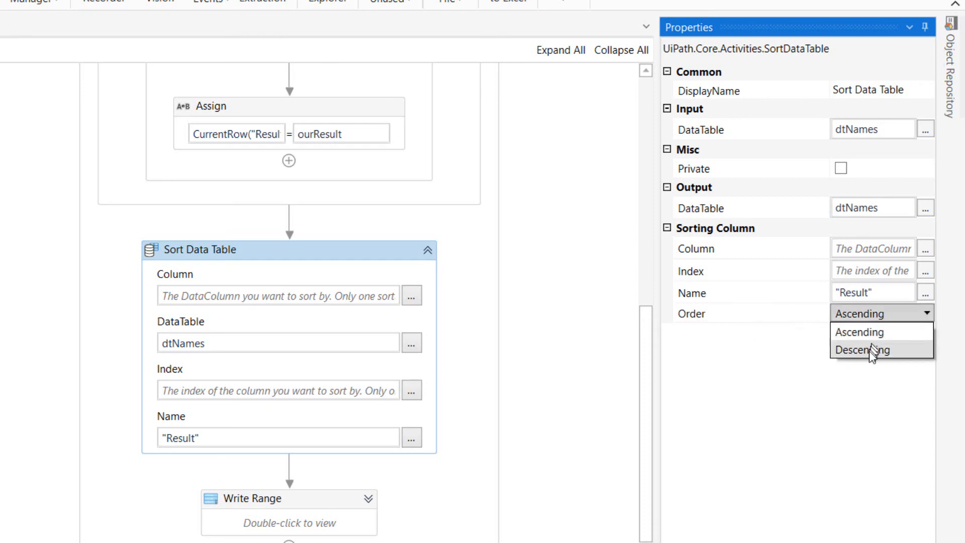
pyautogui.click(863, 350)
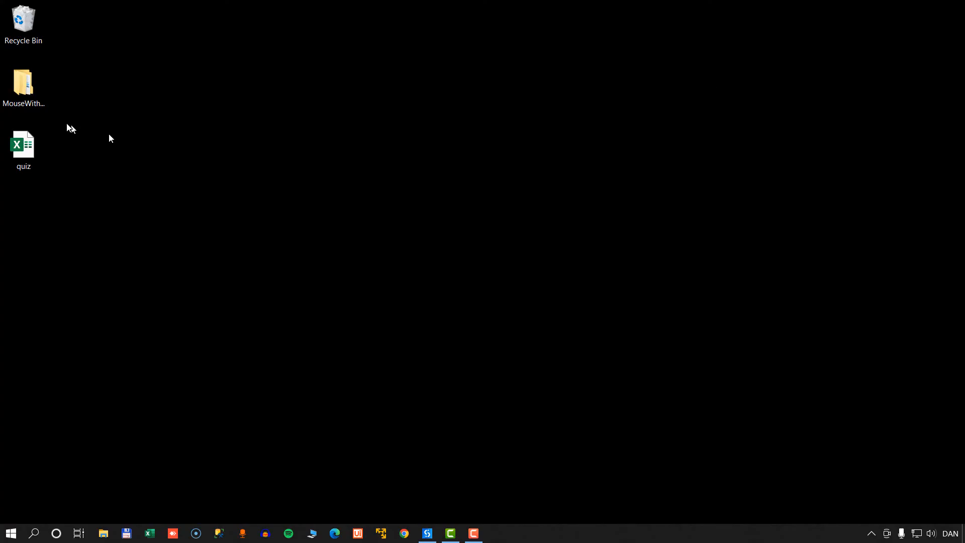
# Reopen the quiz workbook to verify Result scores now run from 95 down to 70
pyautogui.doubleClick(23, 144)
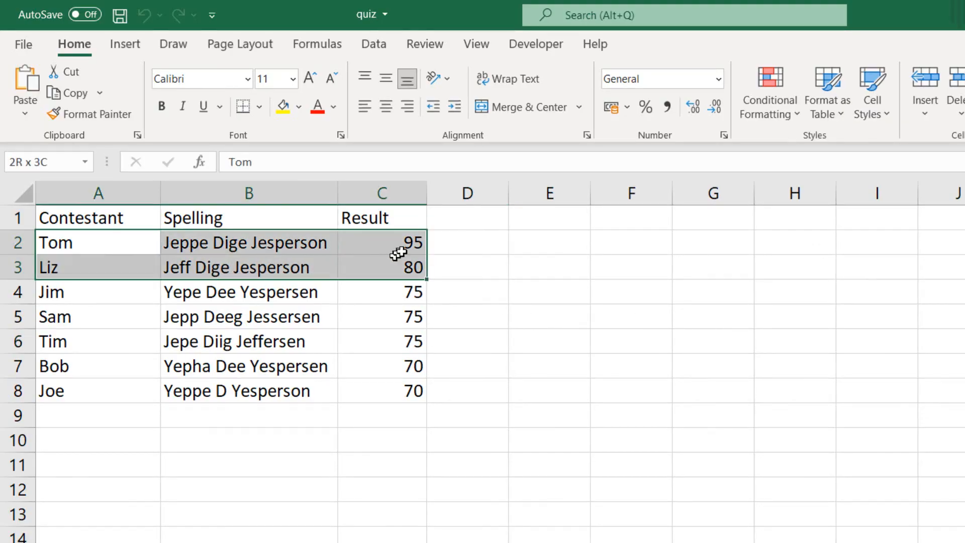
pyautogui.click(390, 295)
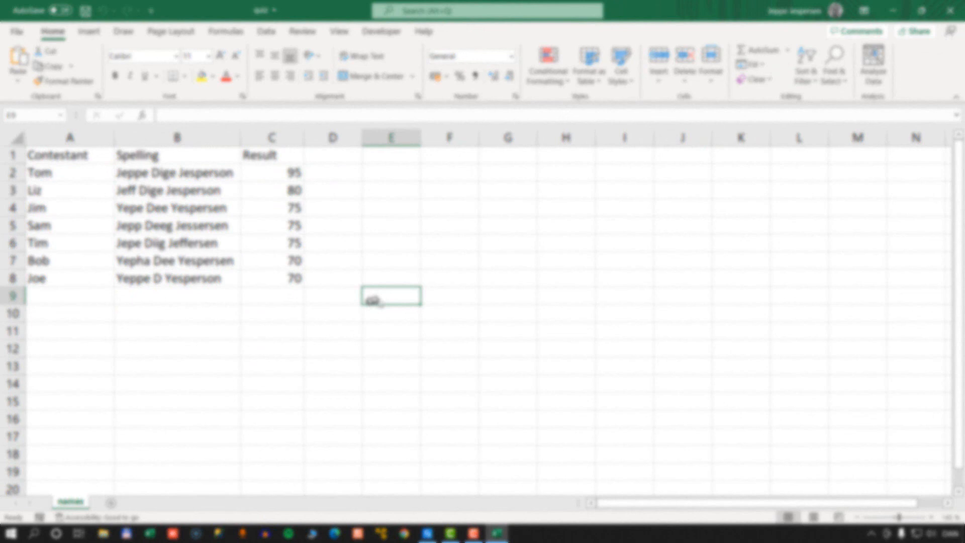